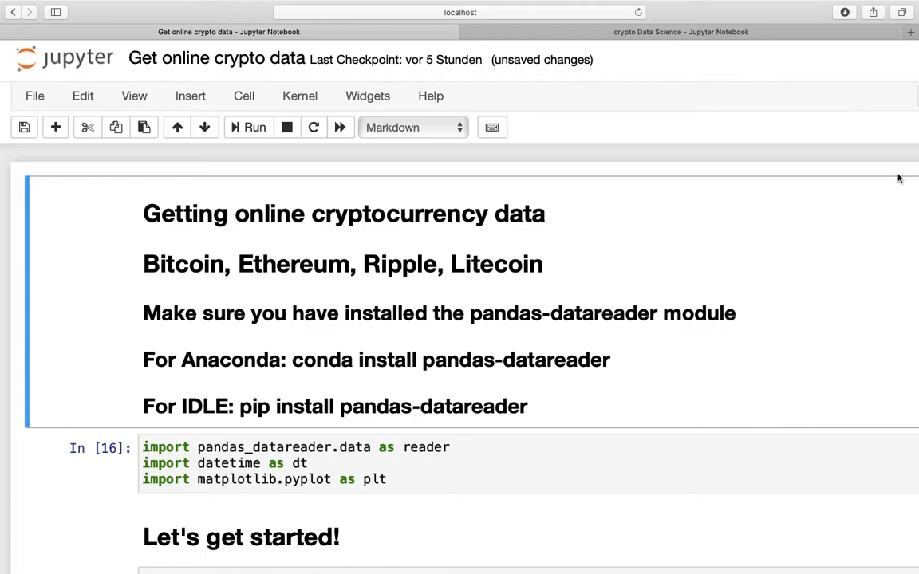
{"action": "mouse_move", "coordinate": [812, 224]}
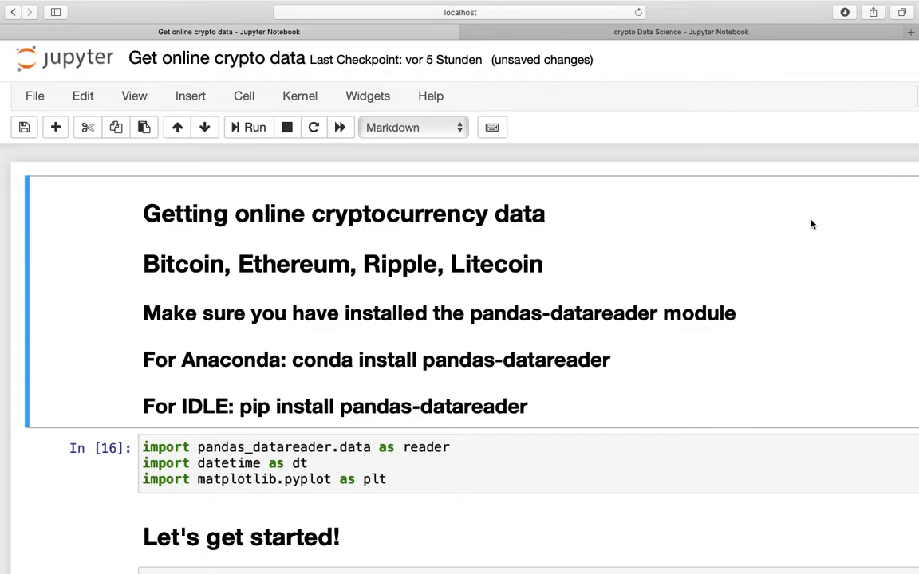
{"action": "mouse_move", "coordinate": [673, 313]}
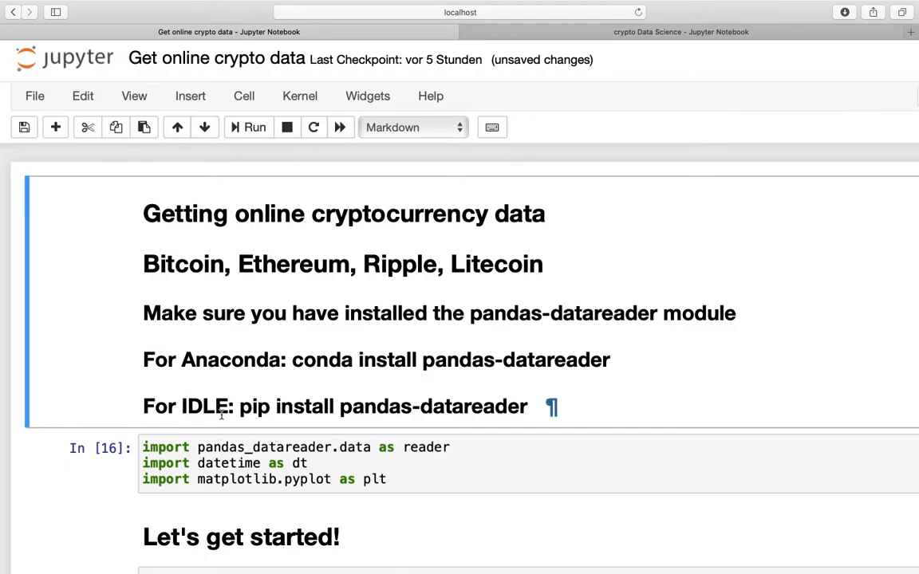
{"action": "mouse_move", "coordinate": [411, 406]}
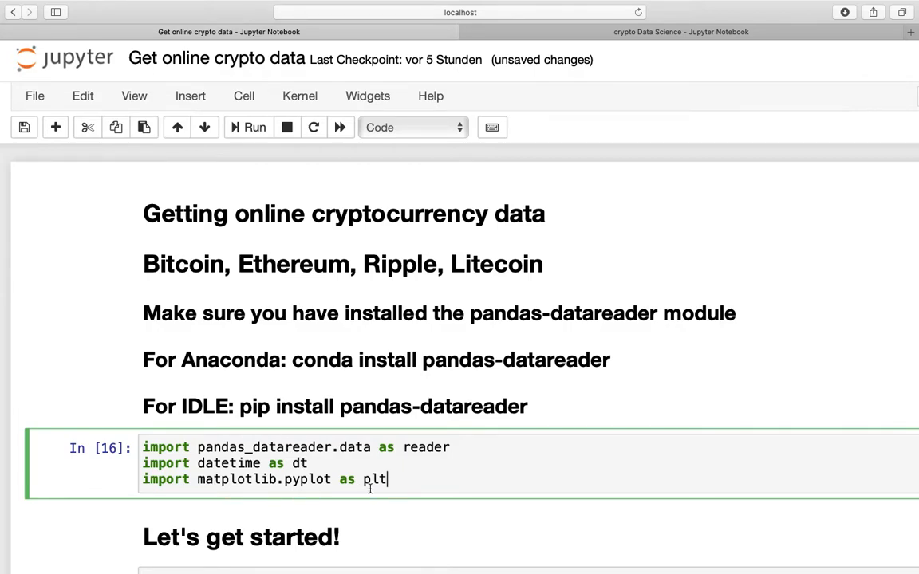
{"action": "mouse_move", "coordinate": [714, 498]}
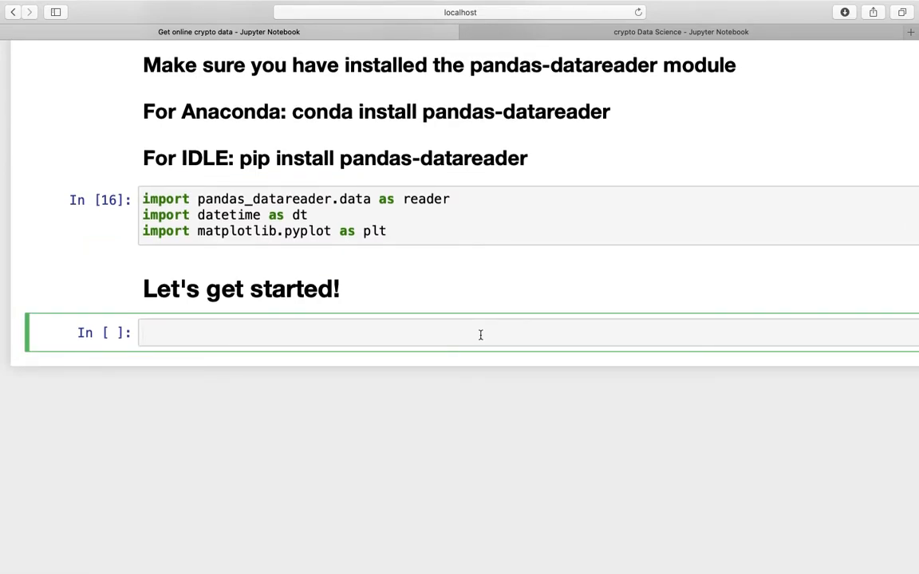
Define start = dt.date(2017,1,1) in the new code cell
{"action": "left_click", "coordinate": [319, 332]}
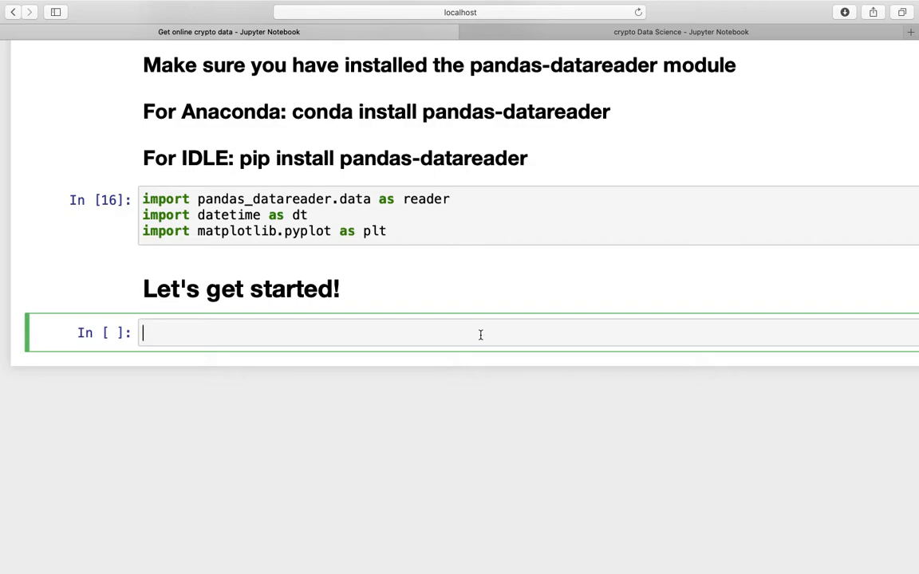
{"action": "type", "text": "start"}
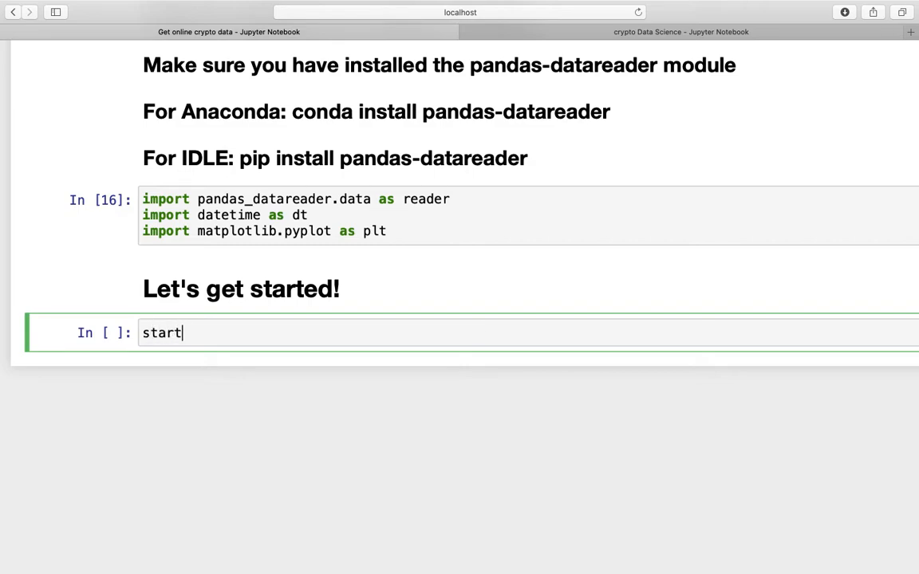
{"action": "type", "text": "="}
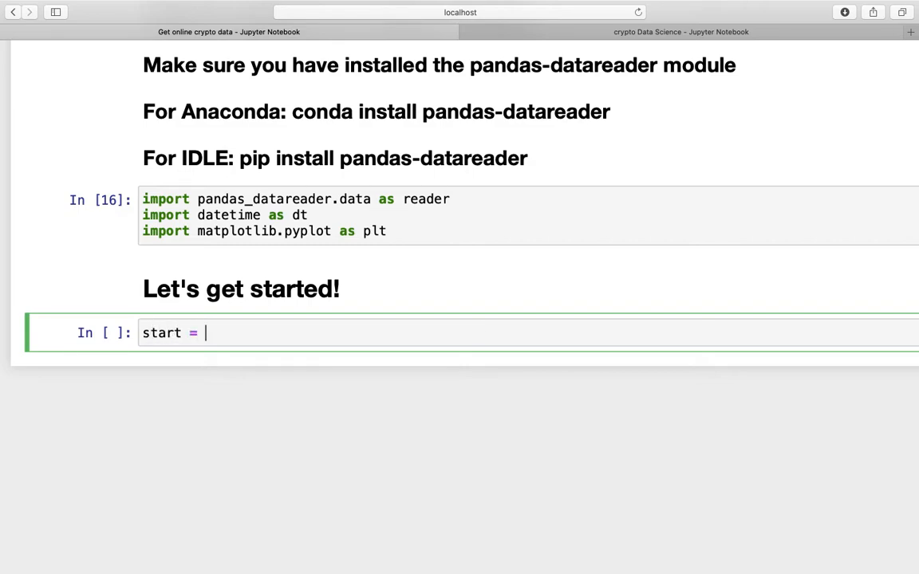
{"action": "type", "text": "2017"}
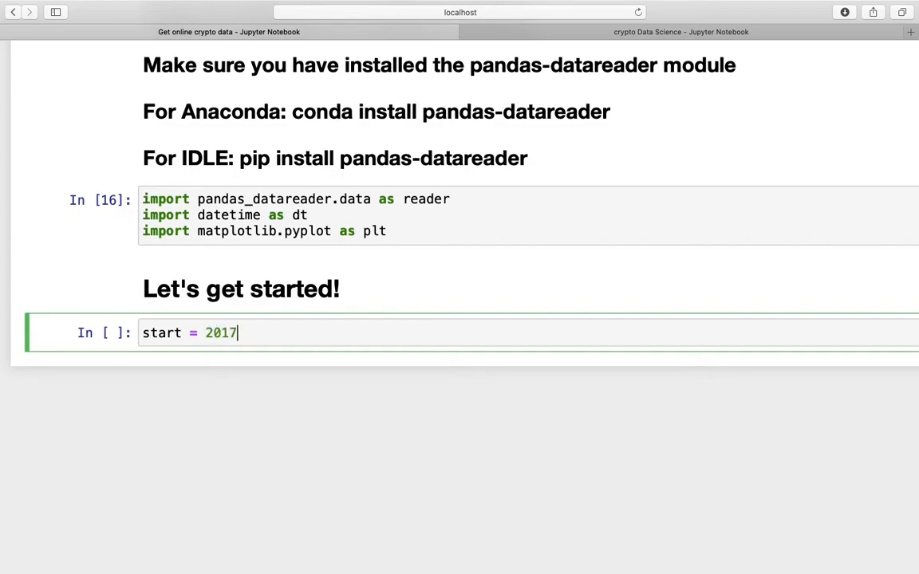
{"action": "type", "text": ",1,1"}
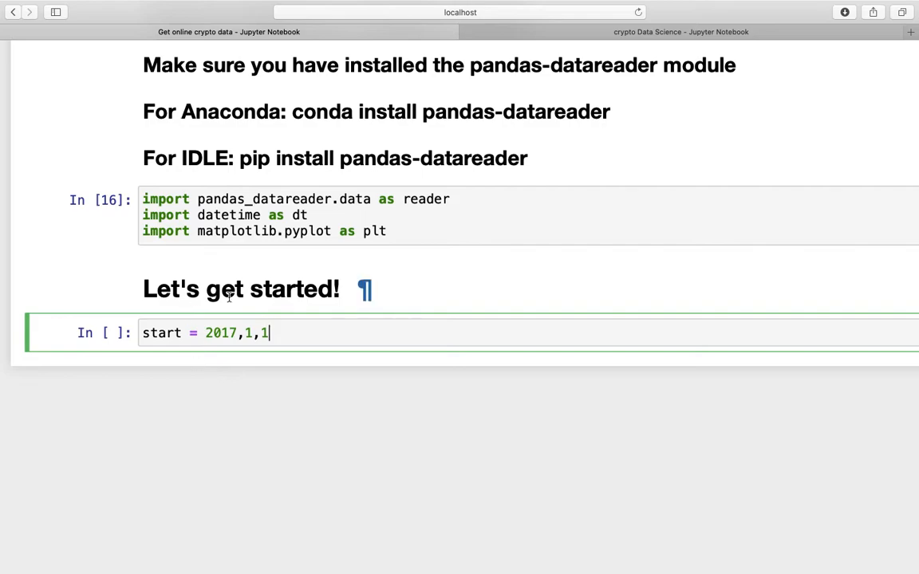
{"action": "mouse_move", "coordinate": [237, 322]}
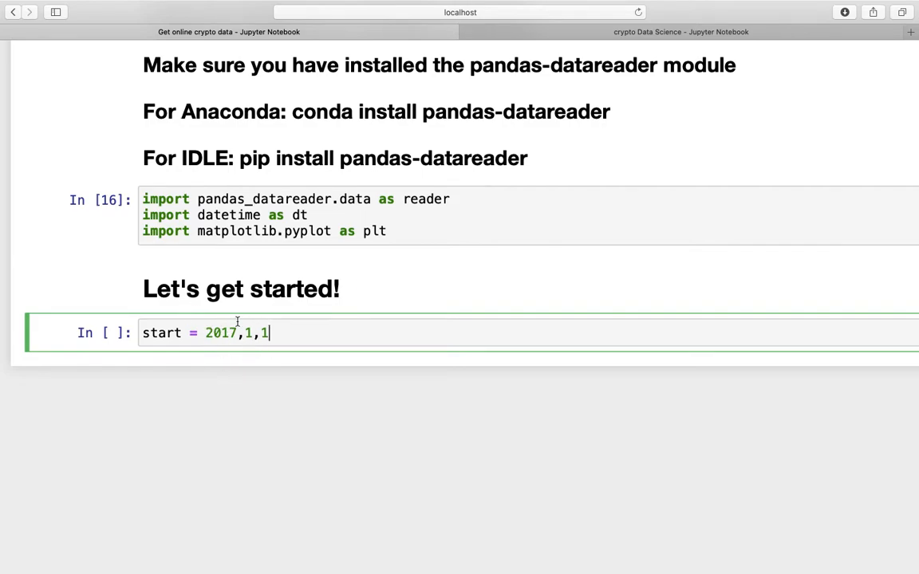
{"action": "mouse_move", "coordinate": [236, 322]}
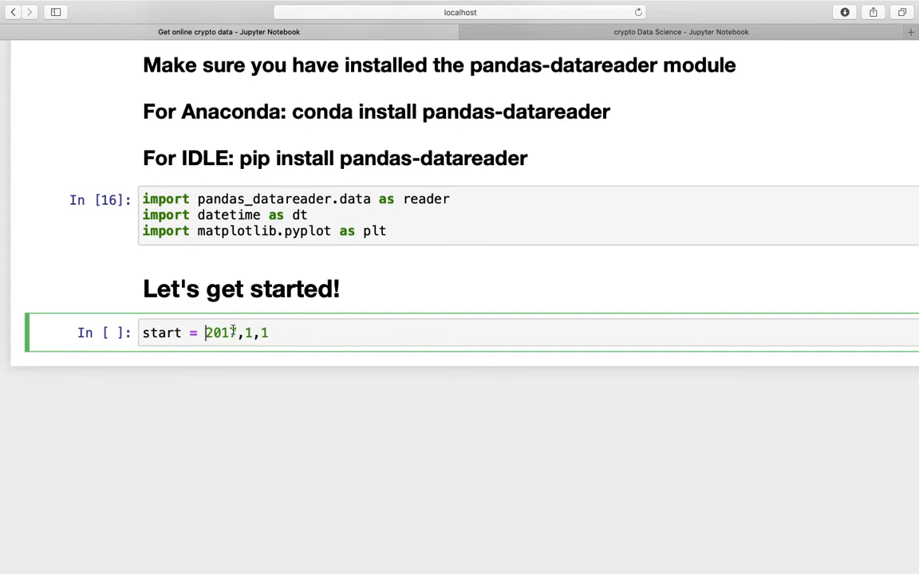
{"action": "type", "text": "dt.date"}
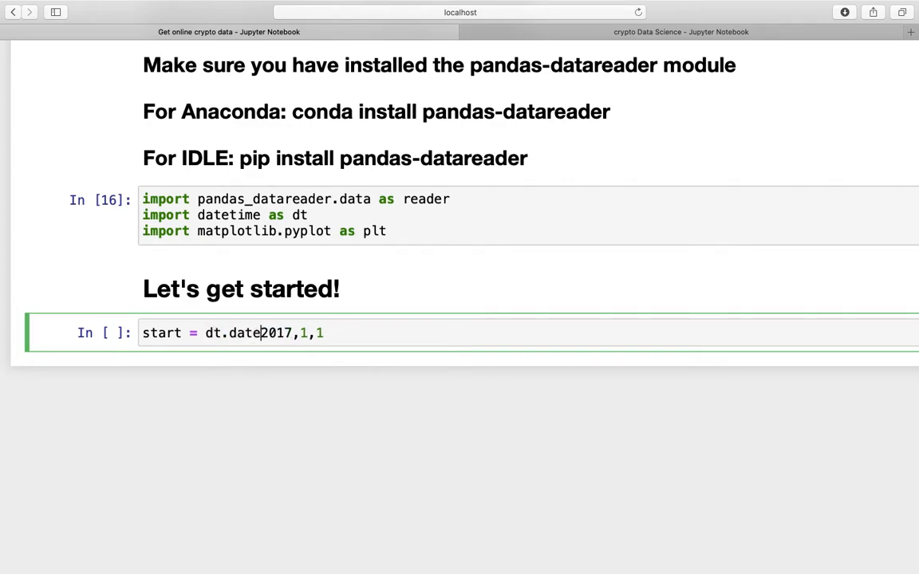
{"action": "type", "text": "("}
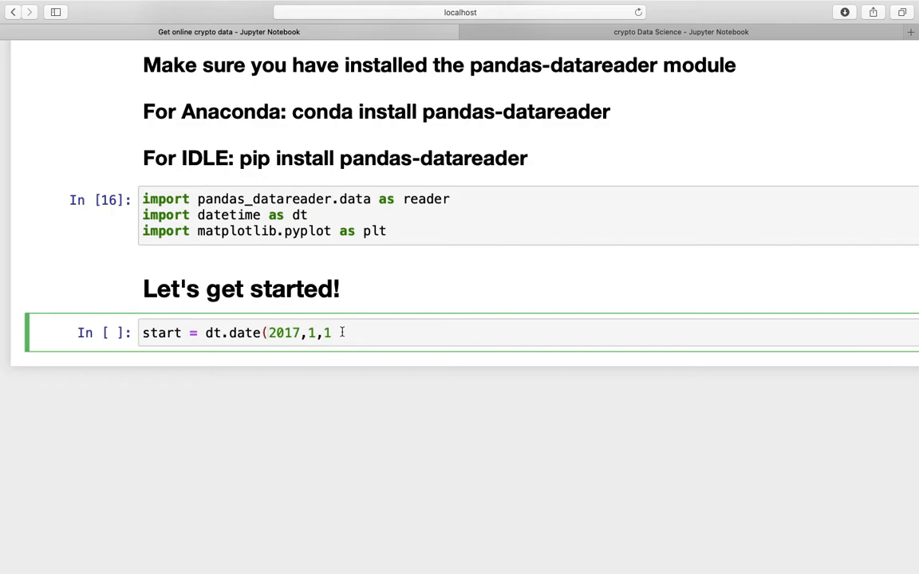
{"action": "type", "text": ")"}
{"action": "type", "text": "end"}
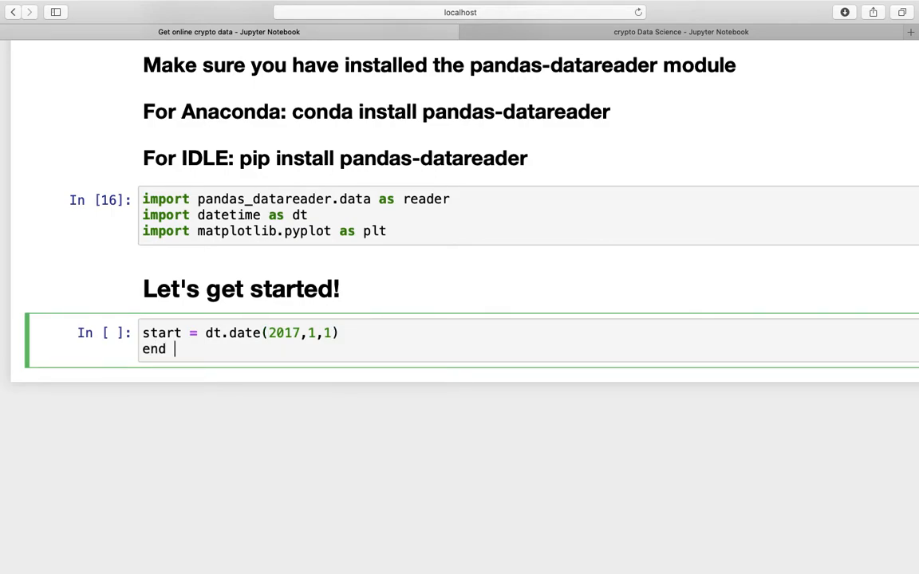
Define end = dt.date(2020,12,31) on the next line
{"action": "type", "text": "= dt.date"}
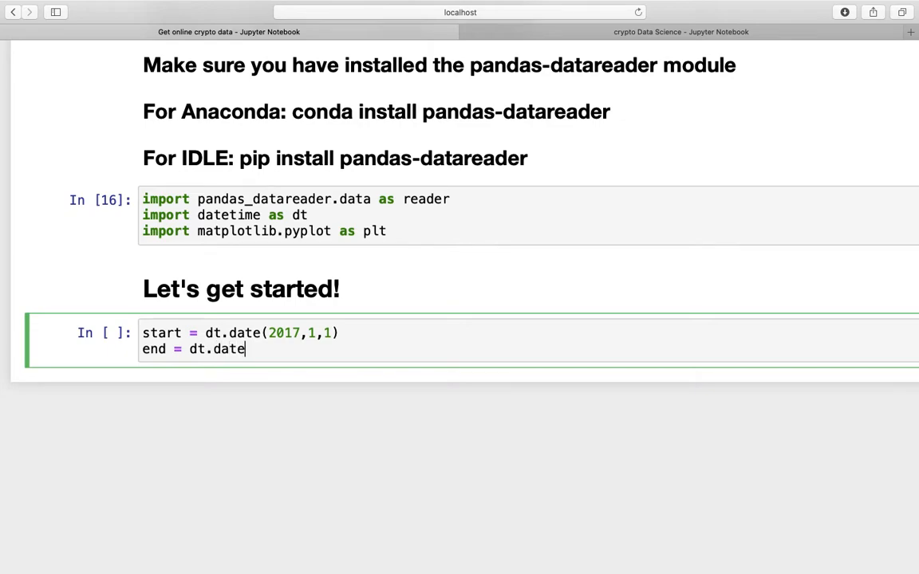
{"action": "type", "text": "()"}
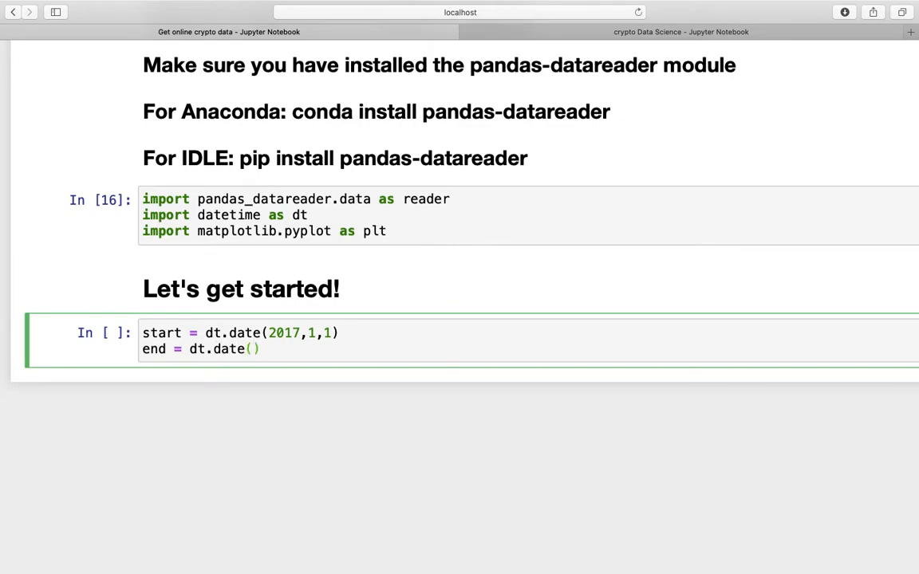
{"action": "left_click", "coordinate": [254, 350]}
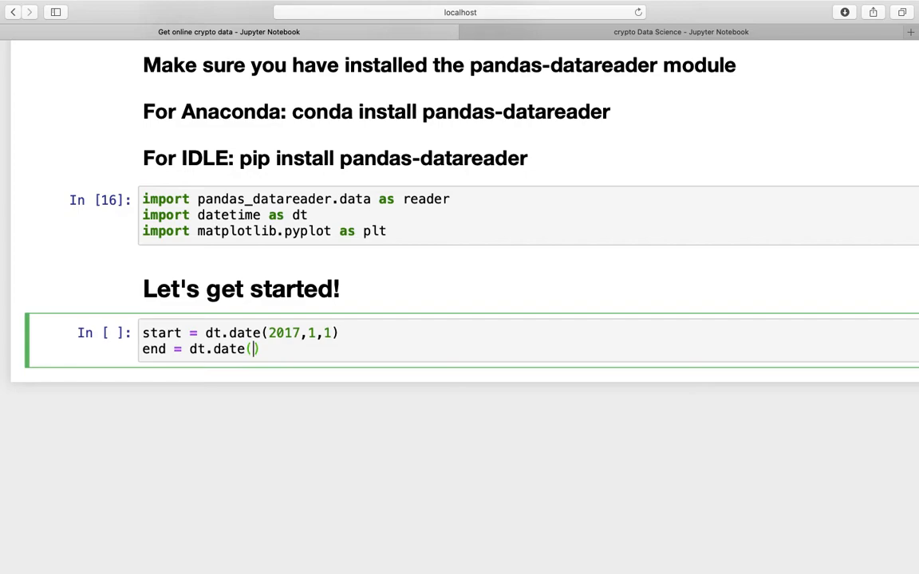
{"action": "type", "text": "2020,"}
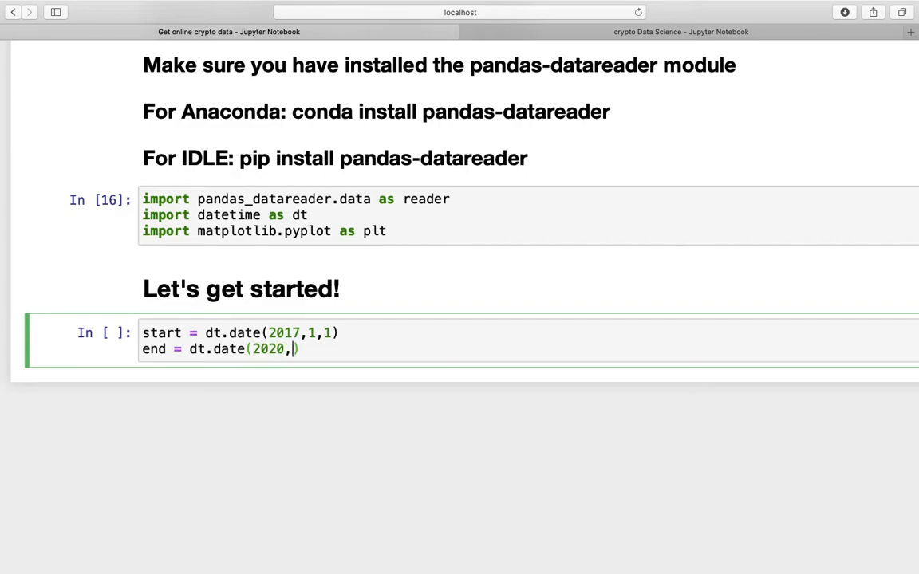
{"action": "type", "text": "12,31"}
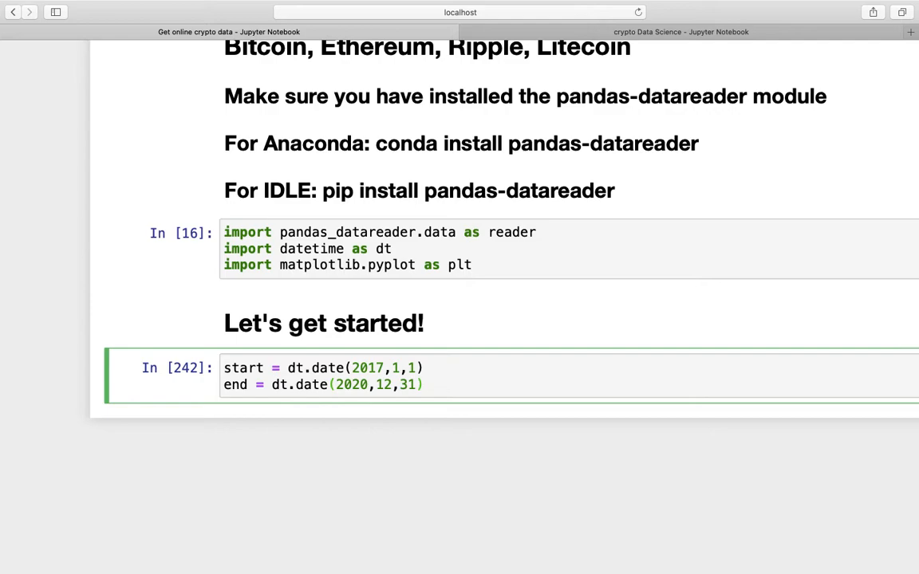
Add crypto = ['BTC-USD'] below the date definitions
{"action": "type", "text": "crypto ="}
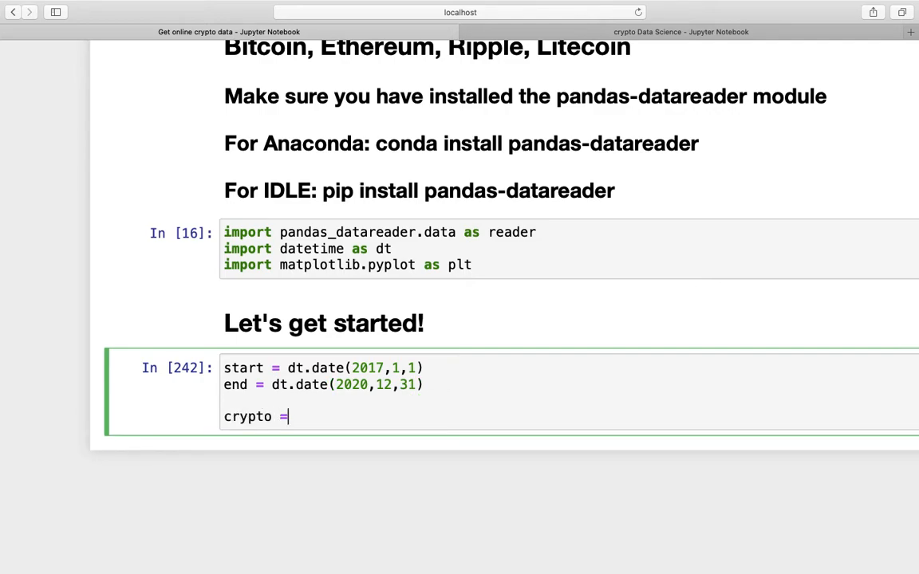
{"action": "type", "text": "[]"}
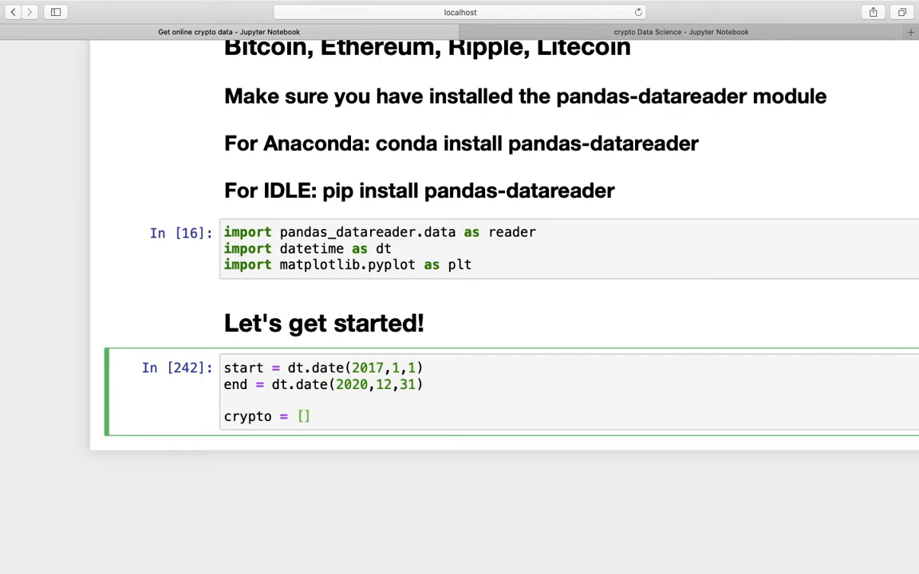
{"action": "type", "text": "'BTC'"}
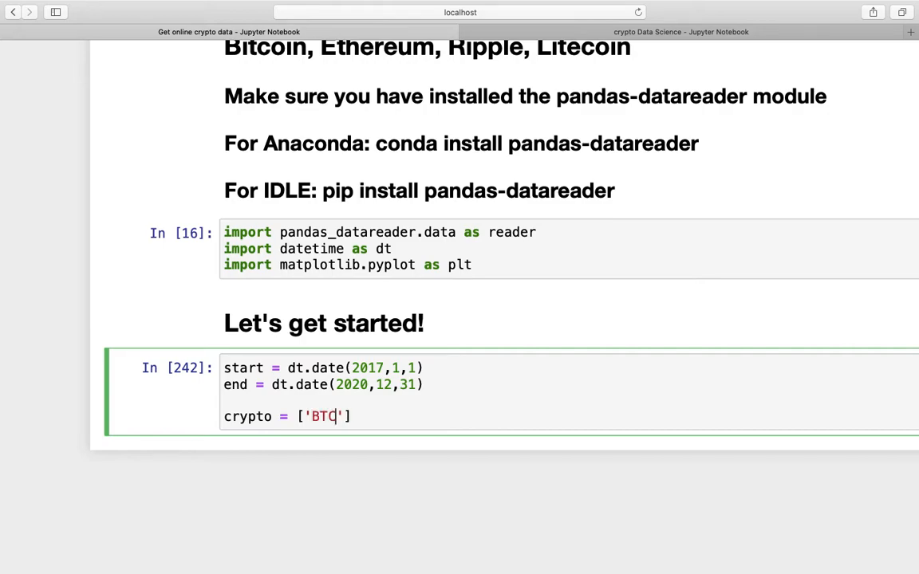
{"action": "type", "text": "-USD"}
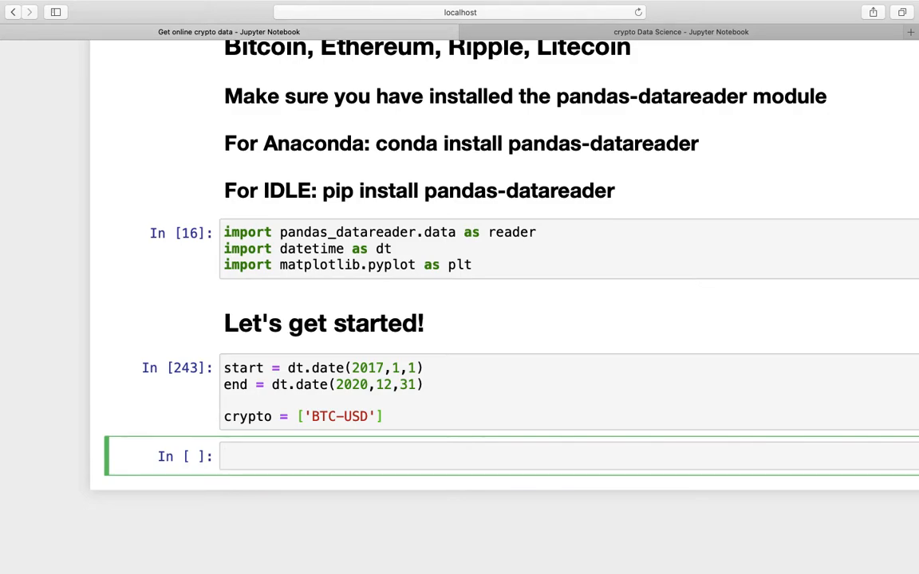
Write the fetch line df = reader.get_data_yahoo(crypto,start,end)
{"action": "type", "text": "df ="}
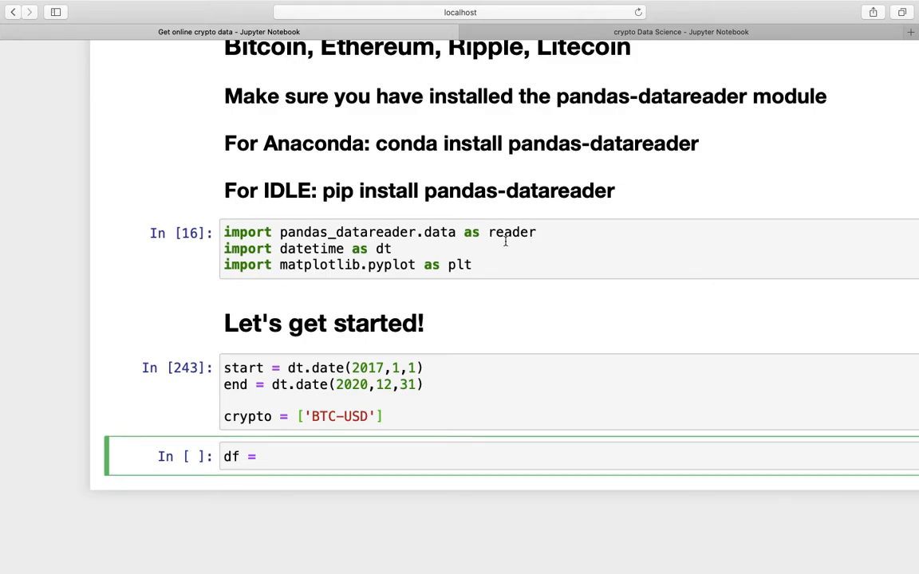
{"action": "mouse_move", "coordinate": [352, 407]}
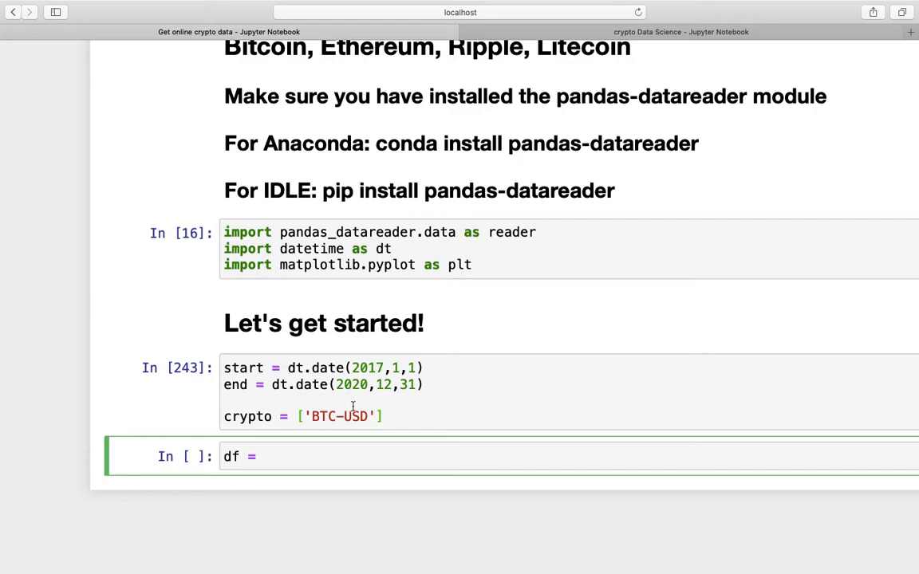
{"action": "type", "text": "reader."}
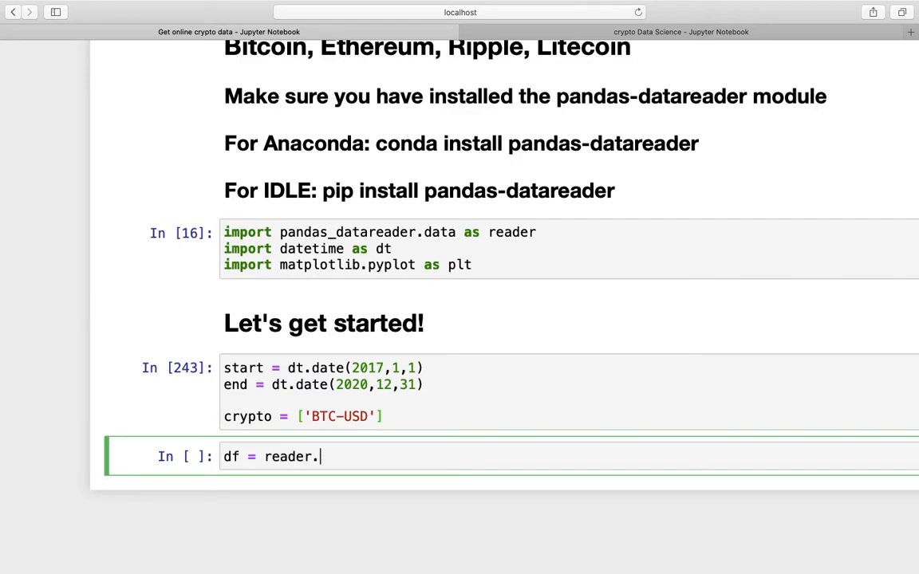
{"action": "type", "text": "get_"}
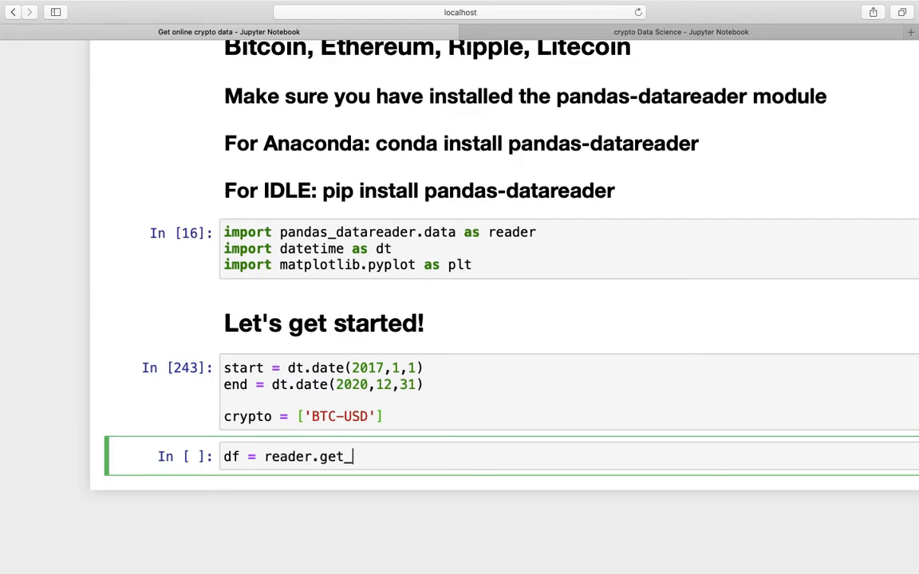
{"action": "type", "text": "data_"}
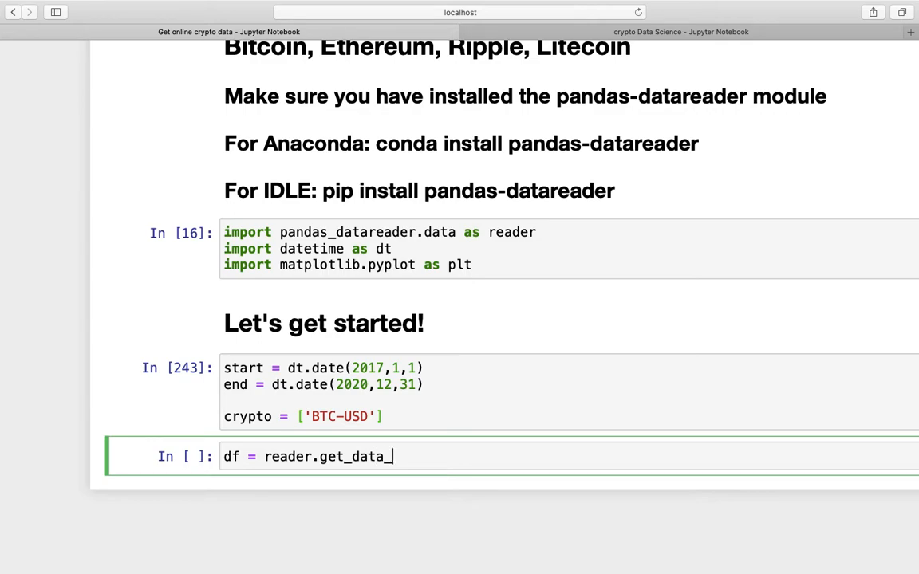
{"action": "mouse_move", "coordinate": [420, 479]}
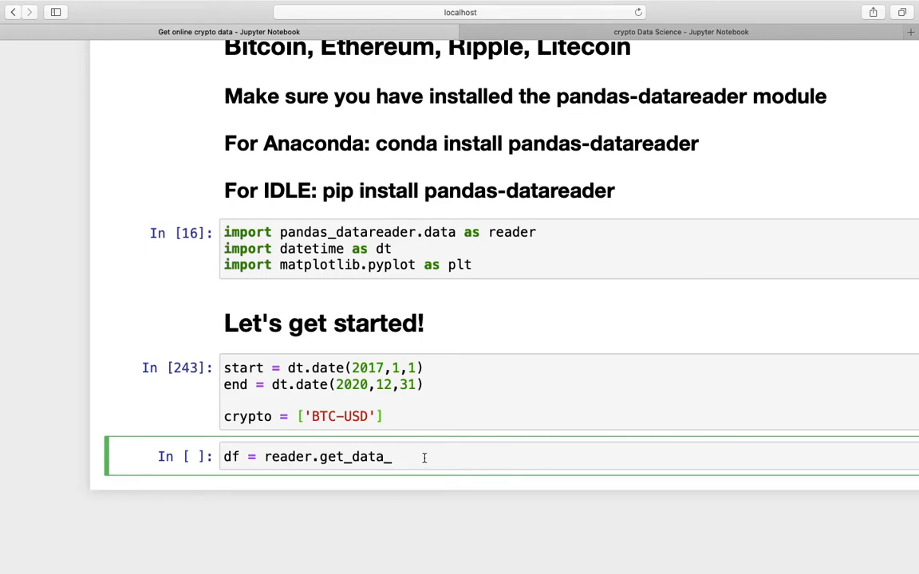
{"action": "type", "text": "yahoo()"}
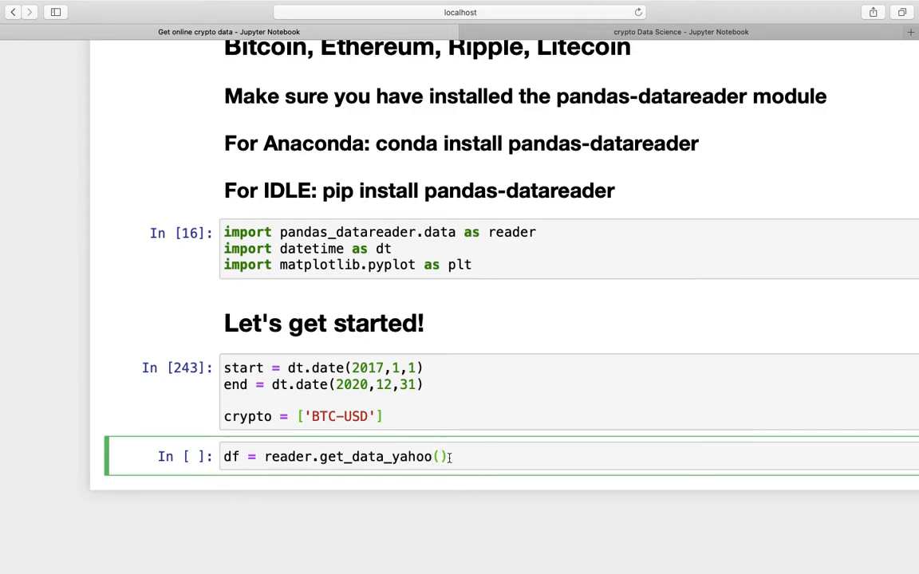
{"action": "mouse_move", "coordinate": [516, 464]}
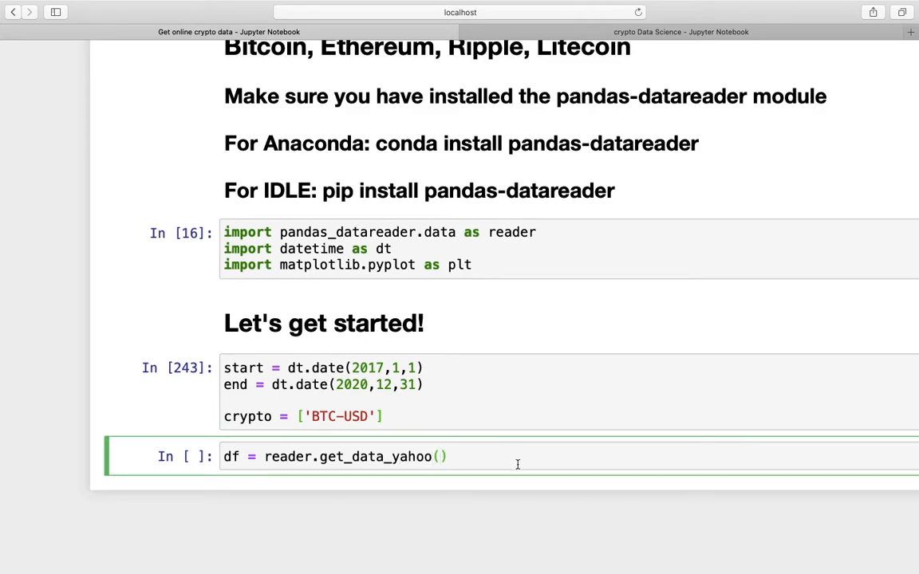
{"action": "type", "text": "crypto"}
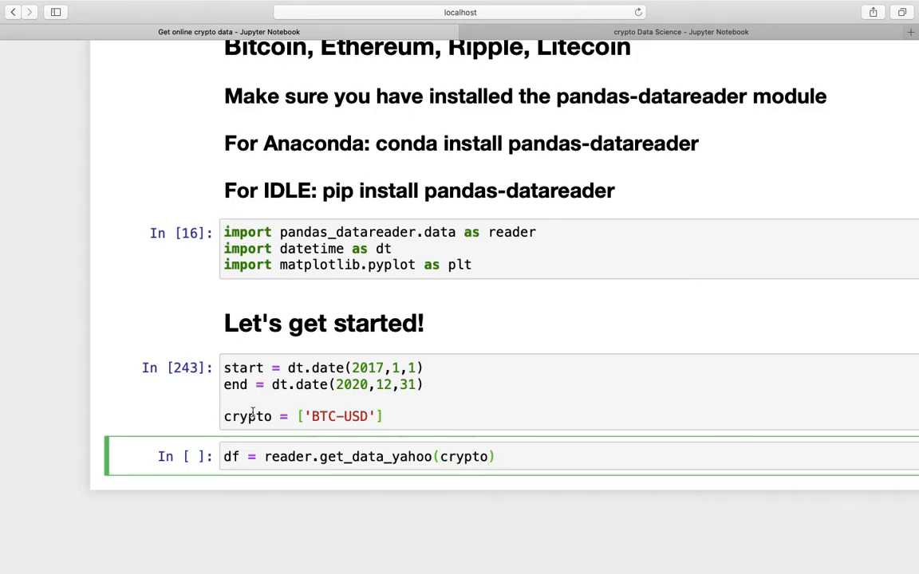
{"action": "type", "text": ","}
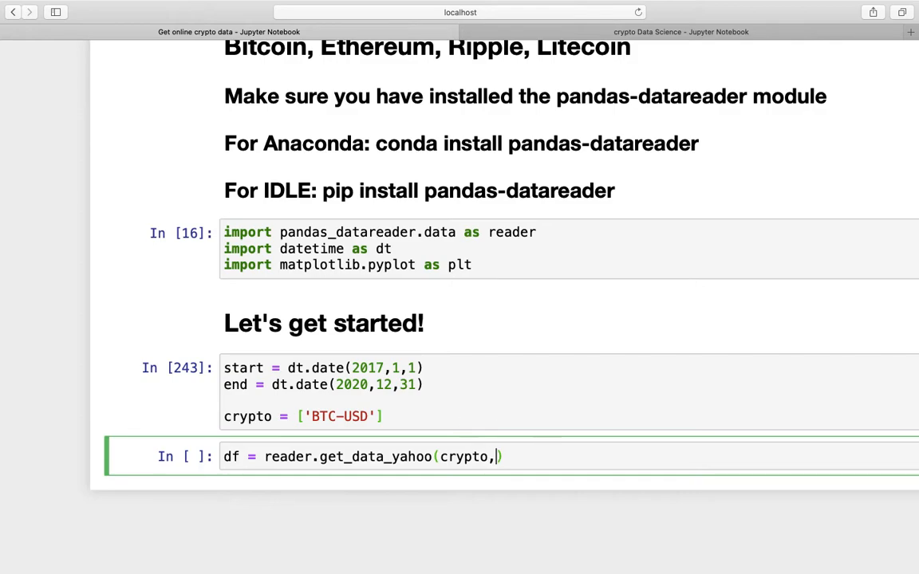
{"action": "type", "text": "start,e"}
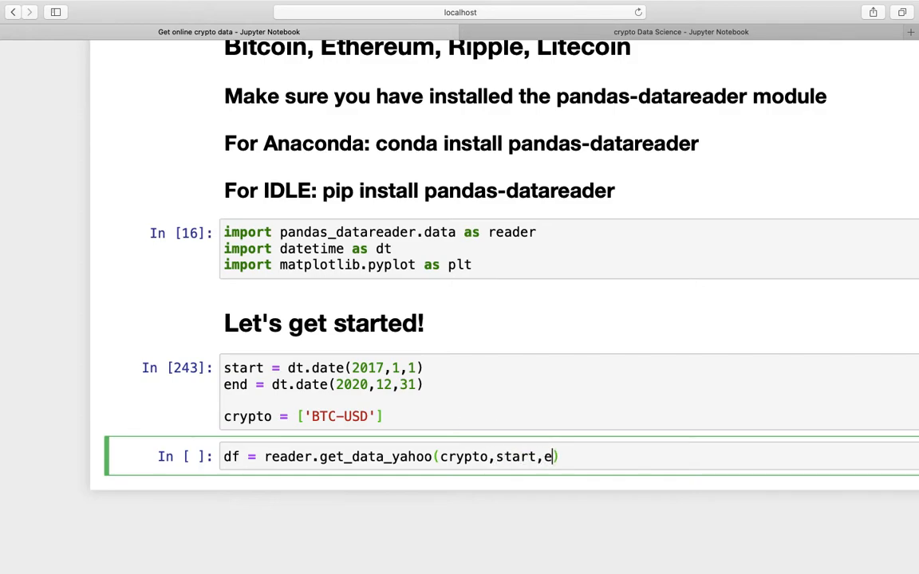
{"action": "type", "text": "nd"}
{"action": "type", "text": "df"}
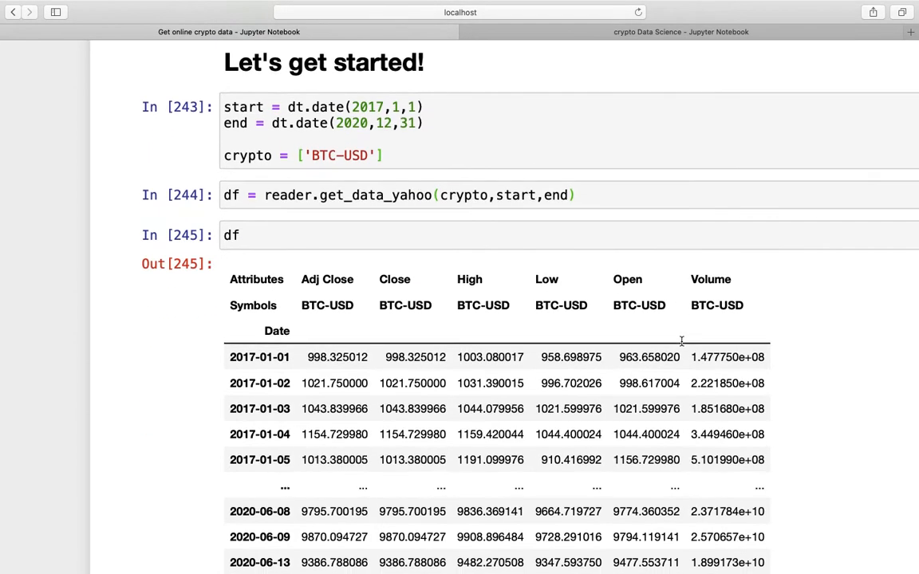
Scroll through the BTC-USD price table of 1260 rows × 6 columns
{"action": "scroll", "scroll_direction": "down", "scroll_amount": 3}
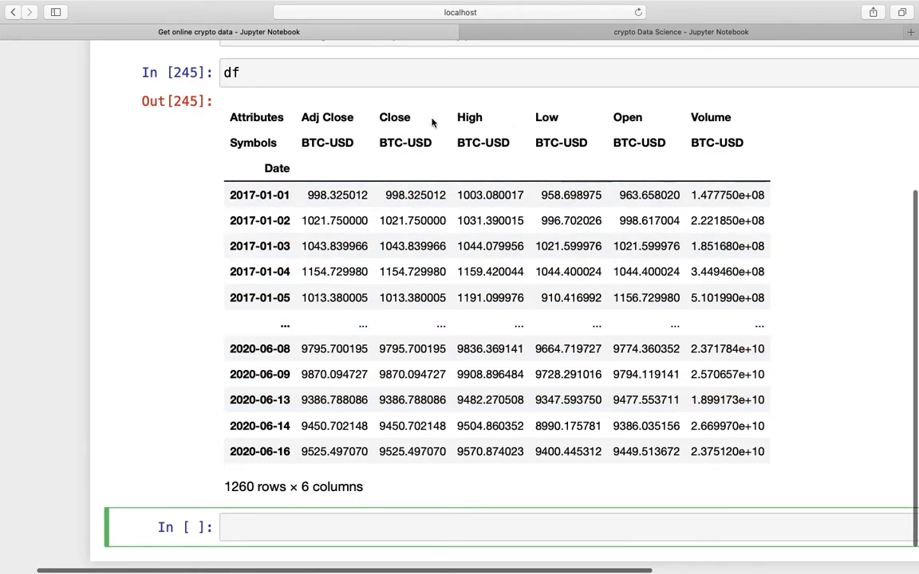
{"action": "mouse_move", "coordinate": [436, 175]}
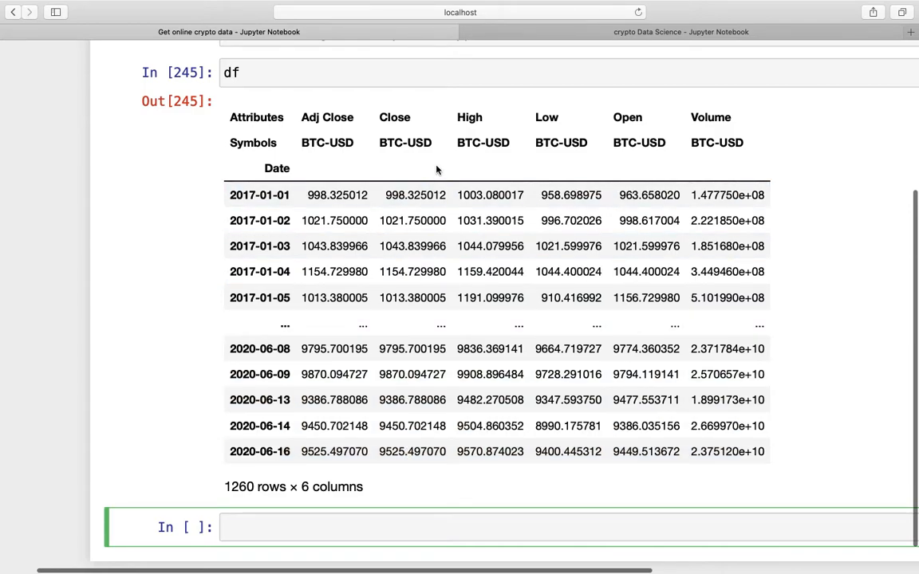
{"action": "mouse_move", "coordinate": [414, 156]}
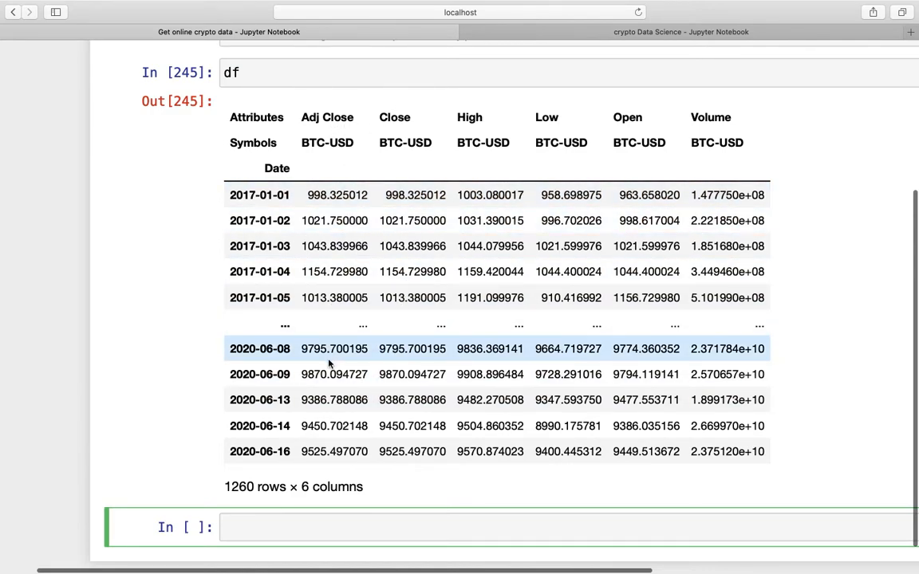
{"action": "mouse_move", "coordinate": [419, 259]}
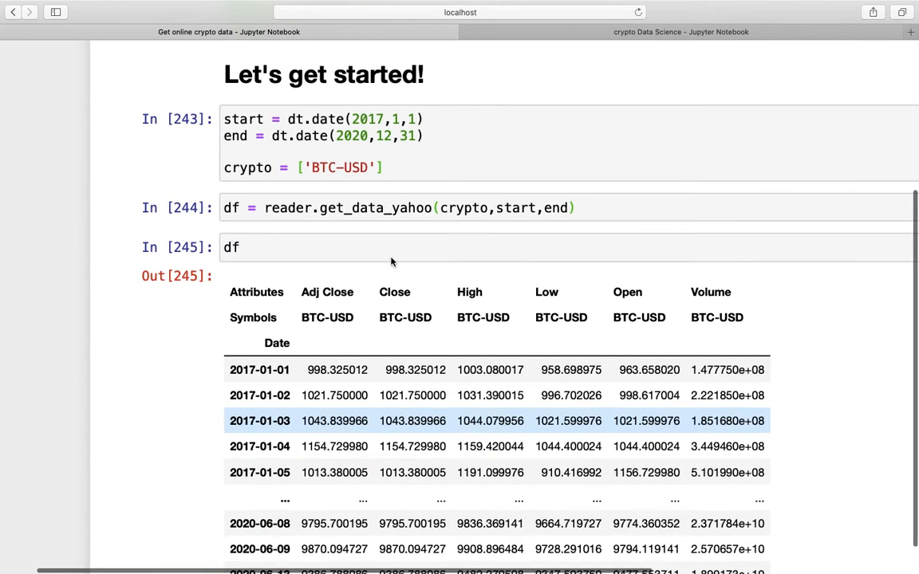
{"action": "scroll", "scroll_direction": "down", "scroll_amount": 3}
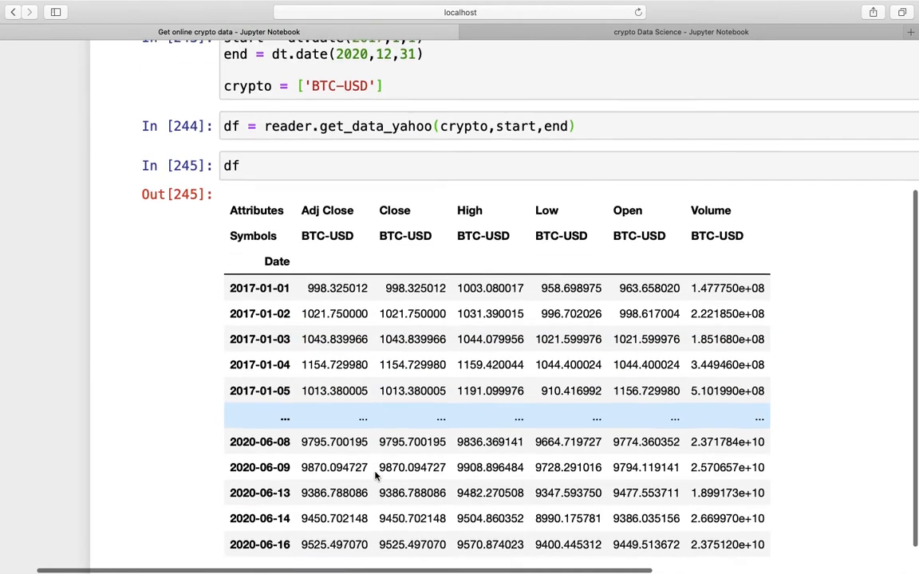
{"action": "scroll", "scroll_direction": "down", "scroll_amount": 3}
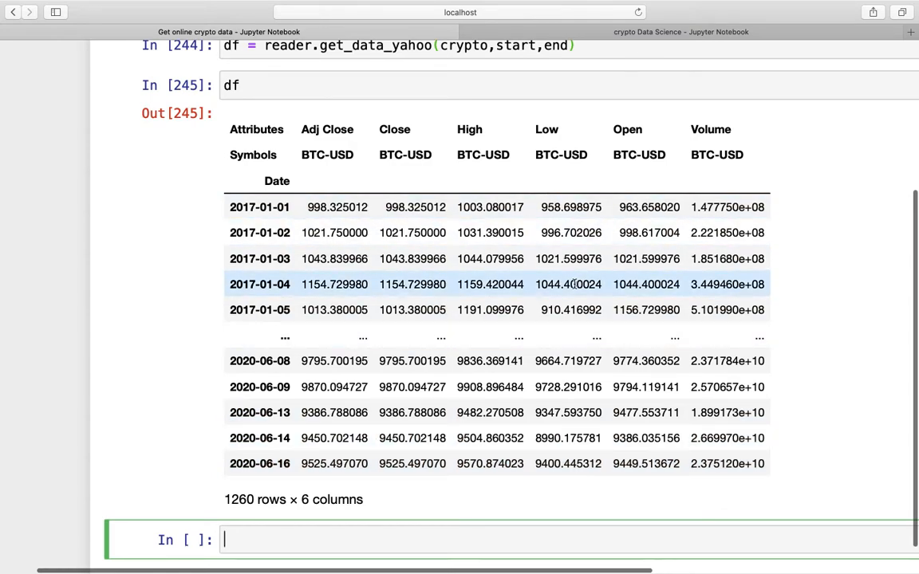
{"action": "mouse_move", "coordinate": [495, 361]}
{"action": "type", "text": "["}
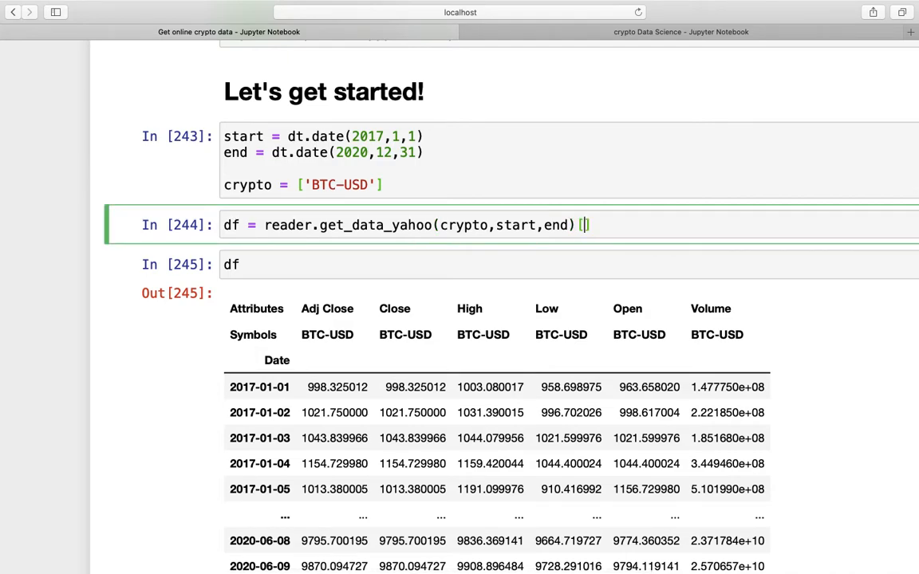
Append ['Close'] to the get_data_yahoo call to keep only closing prices
{"action": "type", "text": "'C'"}
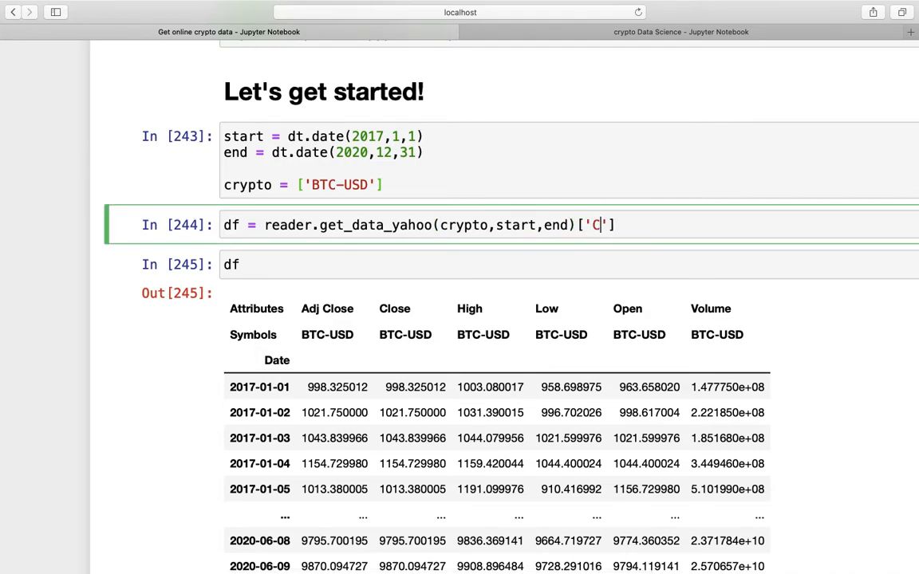
{"action": "type", "text": "lose"}
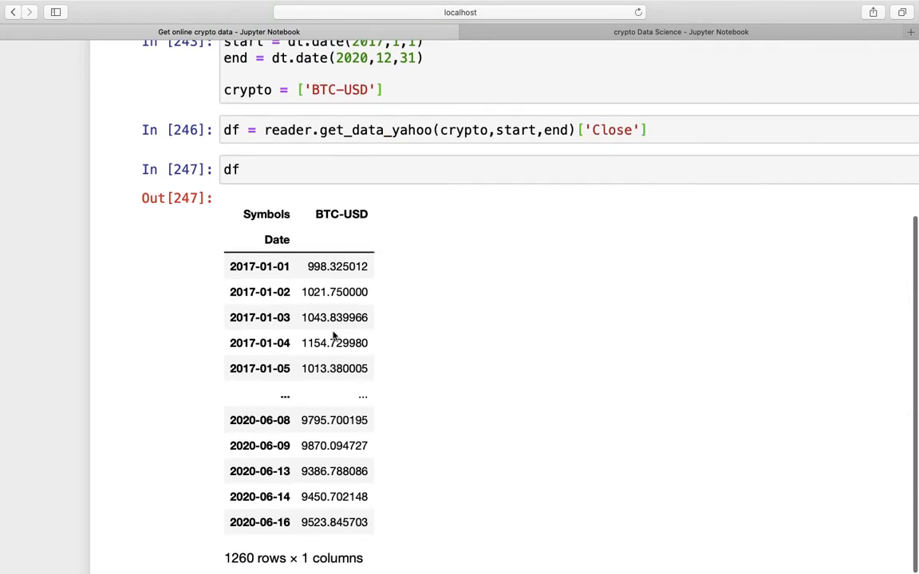
{"action": "scroll", "scroll_direction": "down", "scroll_amount": 3}
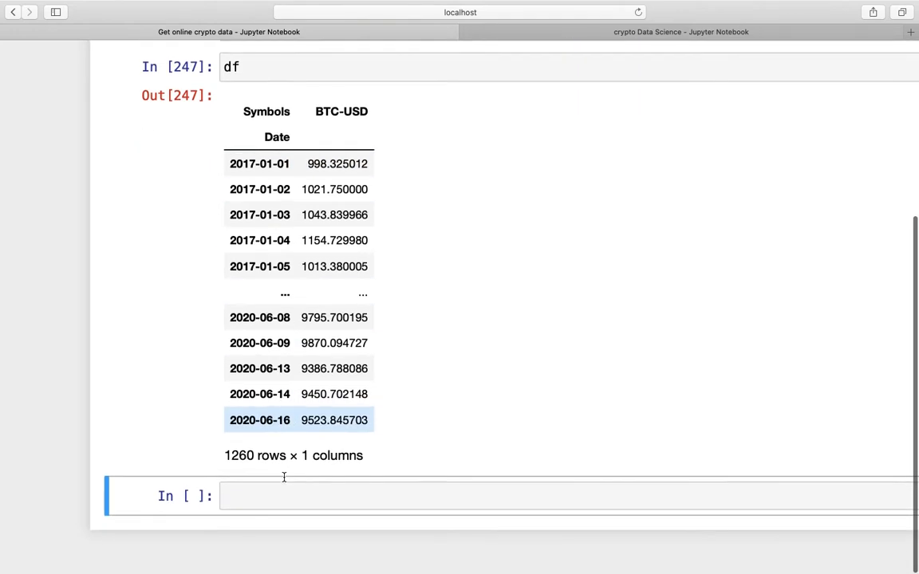
Plot BTC-USD closing prices with df.plot(), then return to the crypto-list setup cell
{"action": "type", "text": "df"}
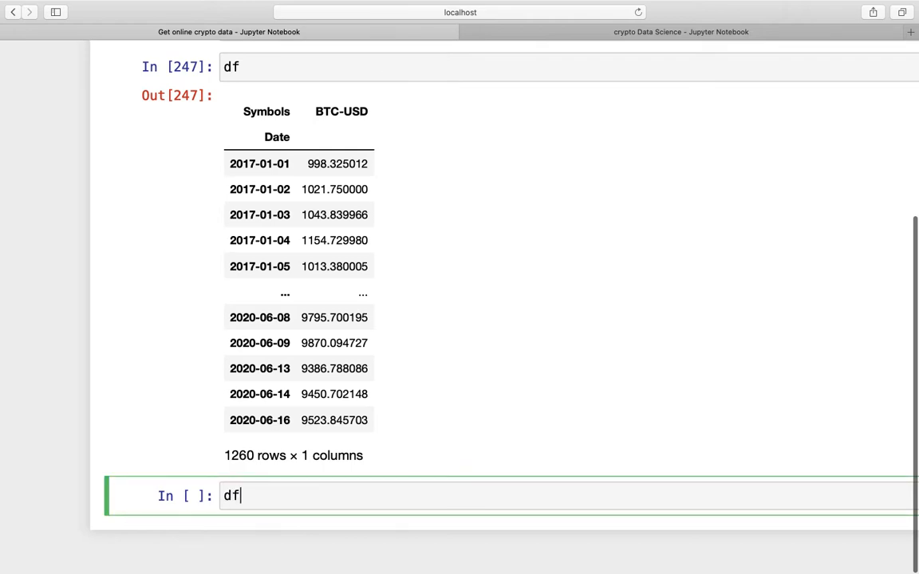
{"action": "type", "text": ".plot()"}
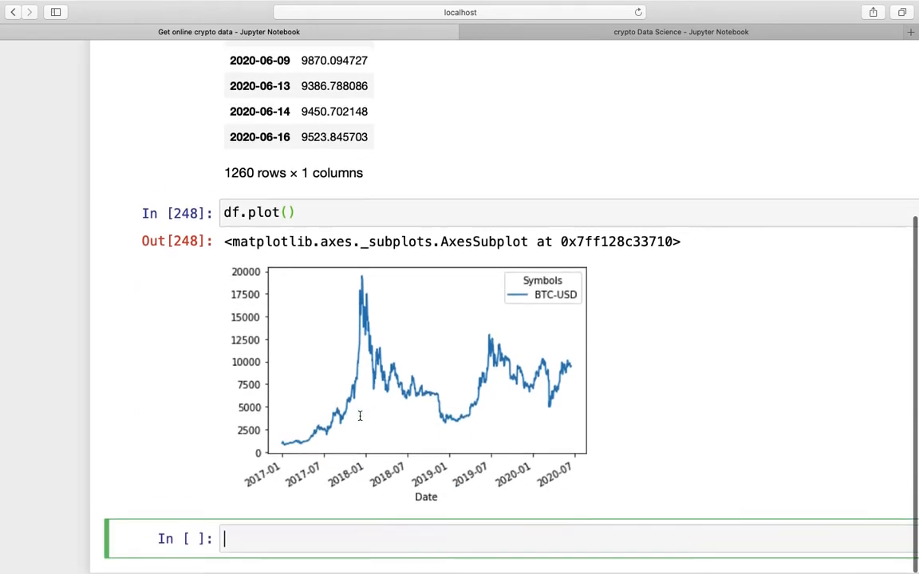
{"action": "scroll", "scroll_direction": "down", "scroll_amount": 3}
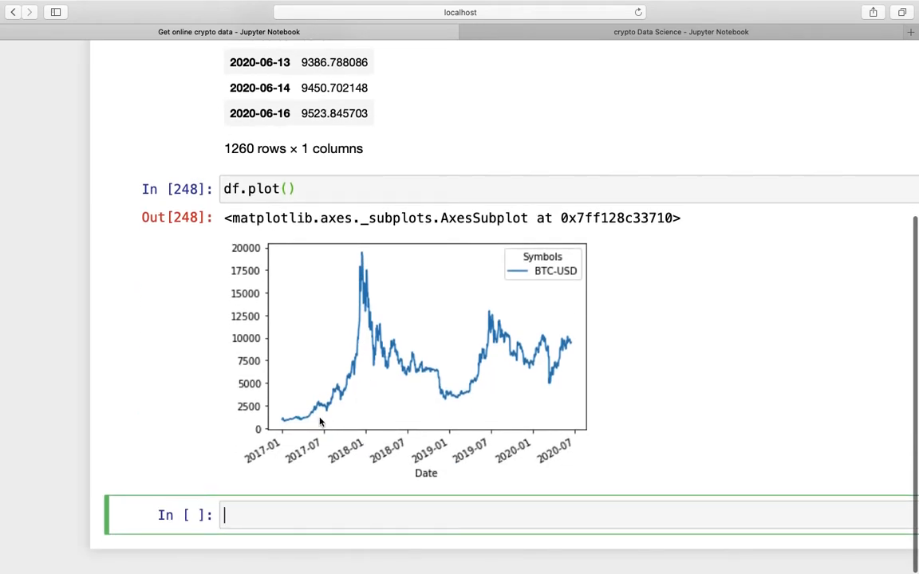
{"action": "mouse_move", "coordinate": [337, 412]}
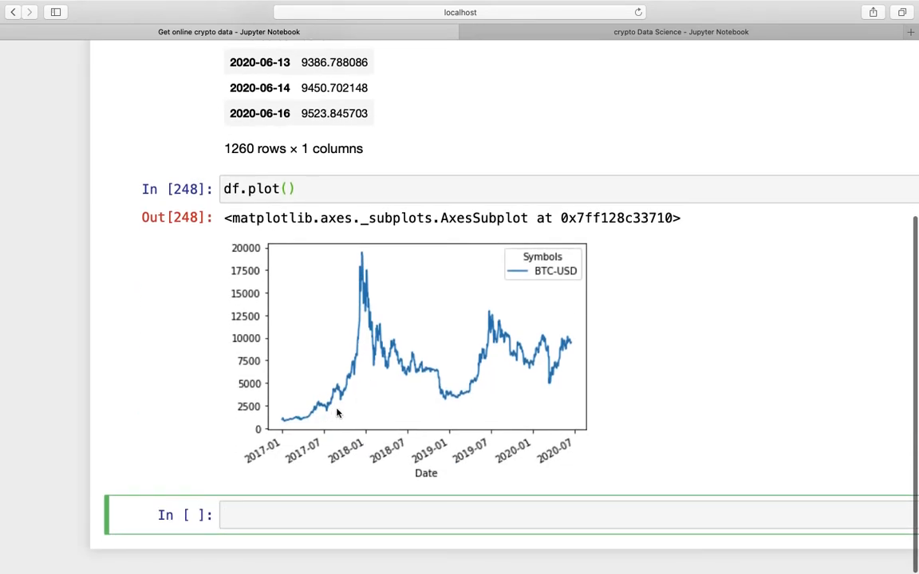
{"action": "mouse_move", "coordinate": [357, 258]}
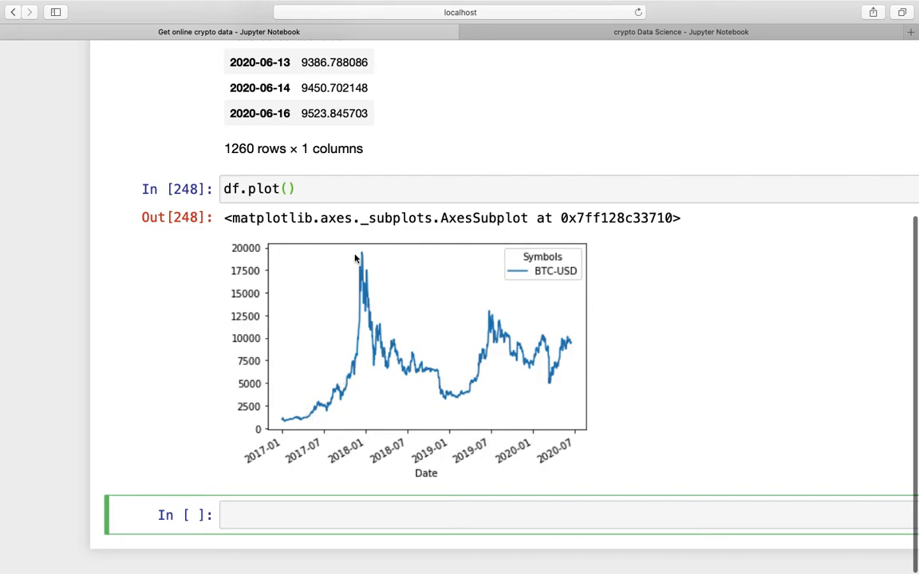
{"action": "mouse_move", "coordinate": [431, 355]}
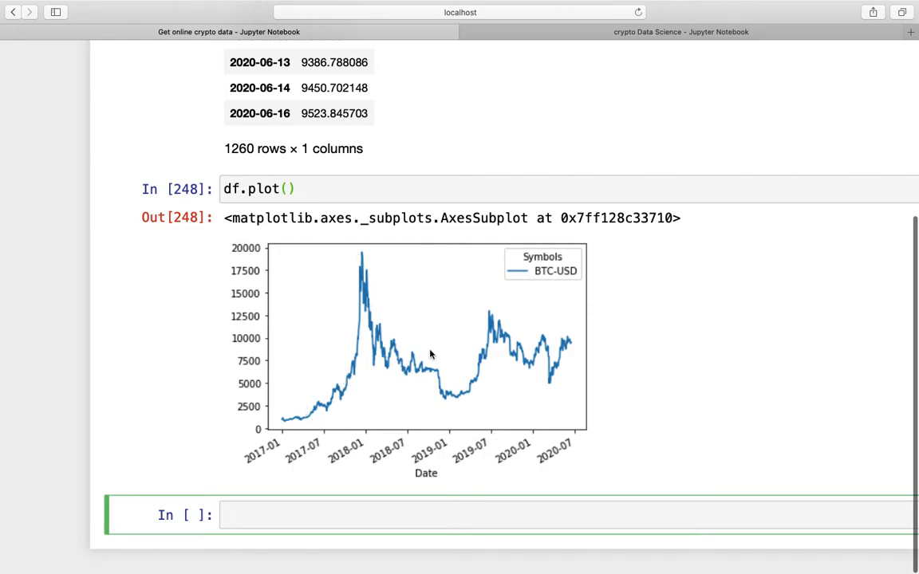
{"action": "mouse_move", "coordinate": [500, 321]}
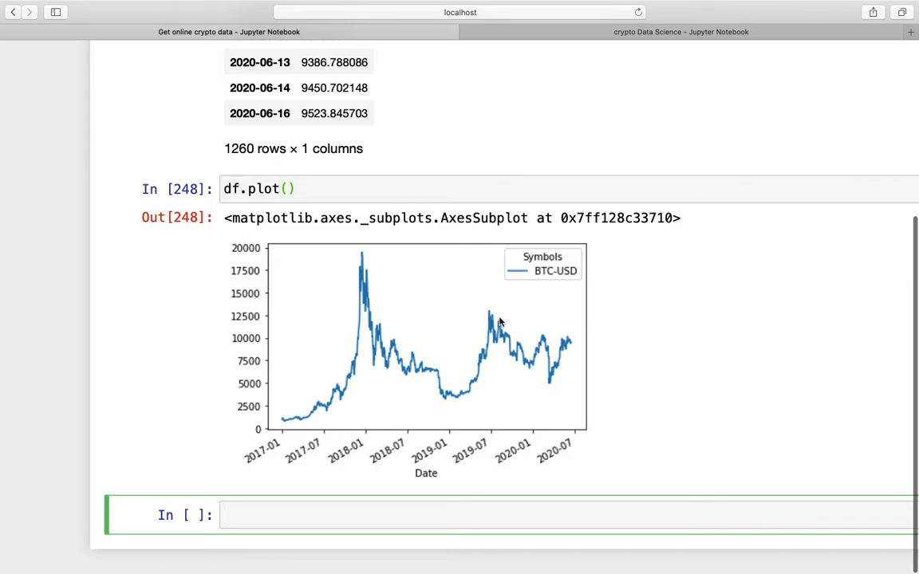
{"action": "left_click", "coordinate": [225, 515]}
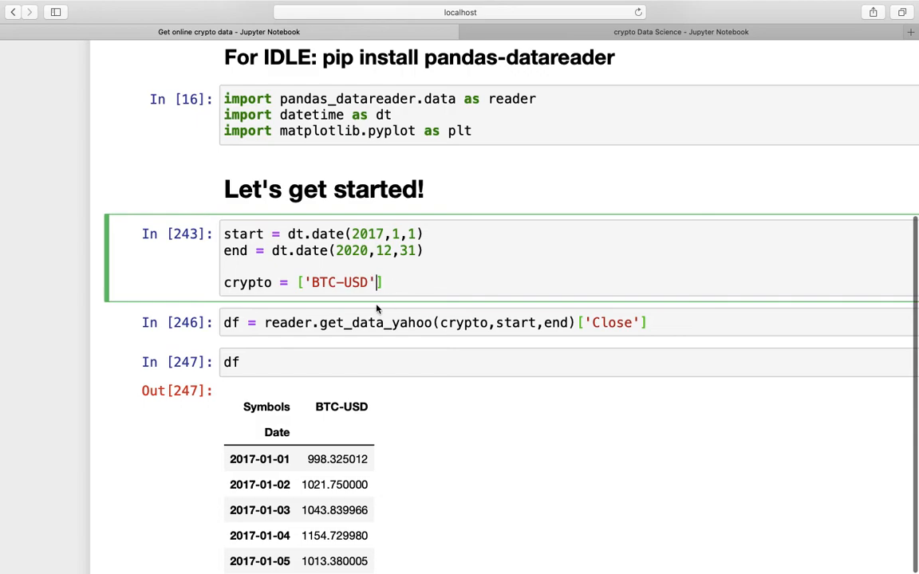
Add 'ETH-USD' to the crypto list and select the data download cell to rerun
{"action": "type", "text": ","}
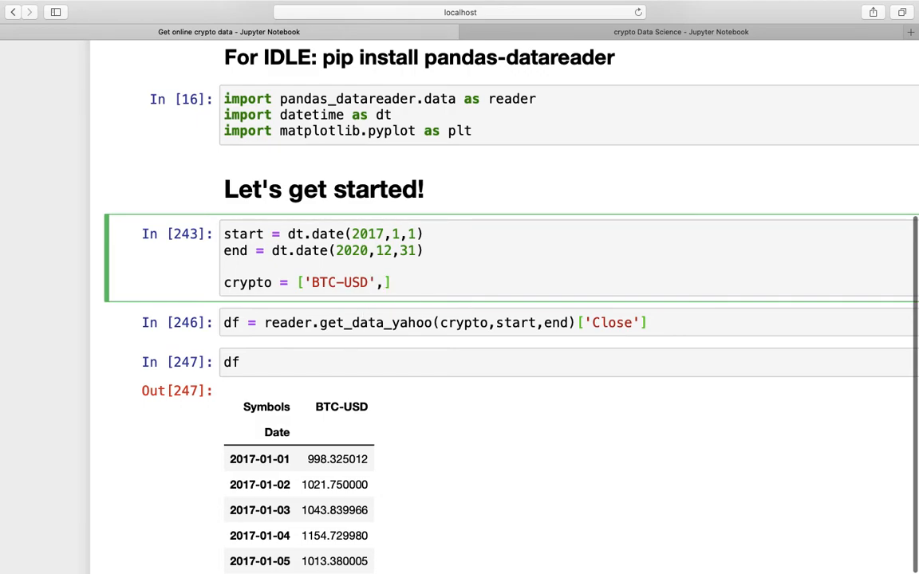
{"action": "type", "text": "'ETH'"}
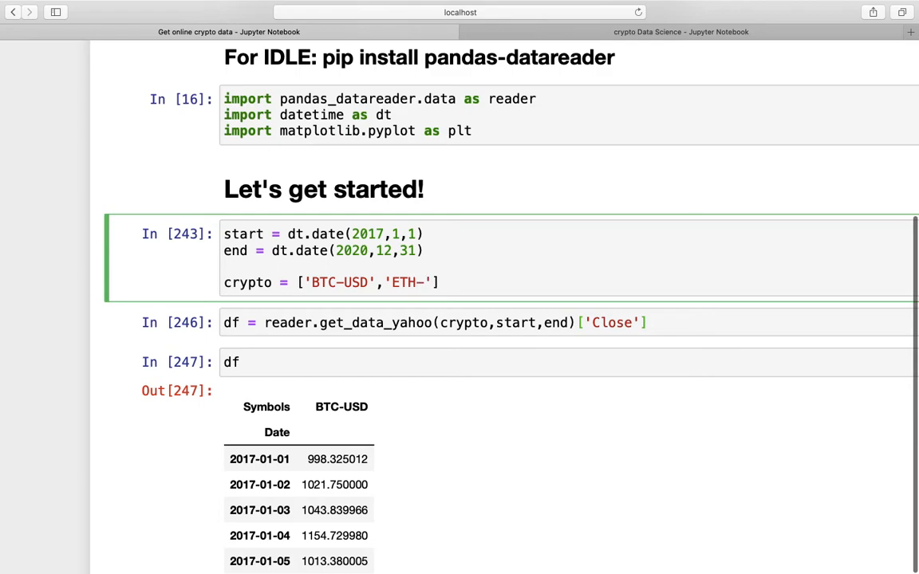
{"action": "type", "text": "USD"}
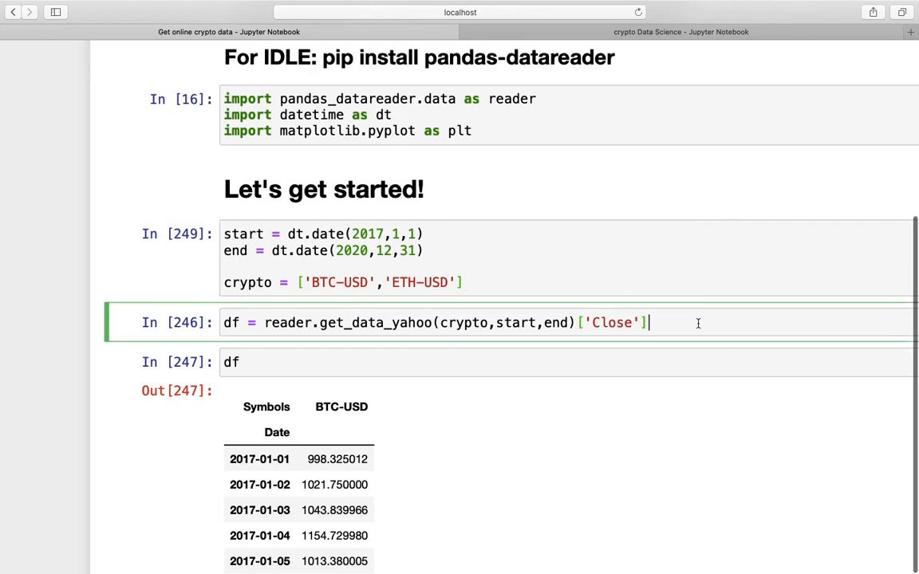
{"action": "mouse_move", "coordinate": [622, 345]}
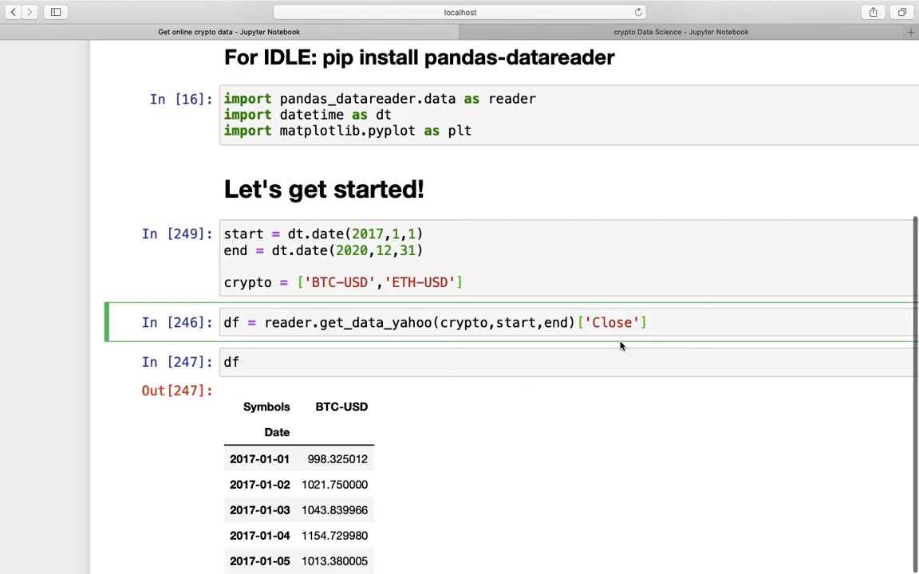
{"action": "left_click", "coordinate": [670, 323]}
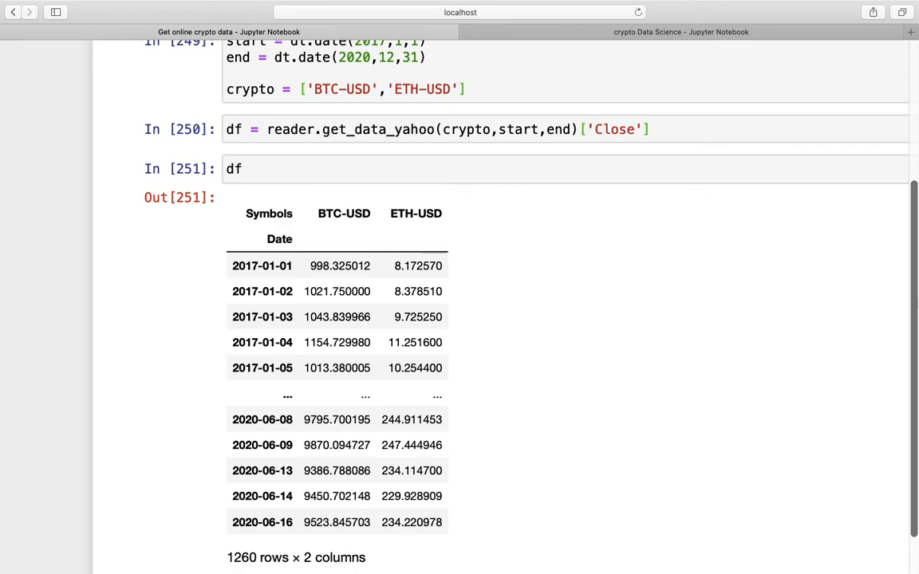
Enter df.plot() to chart BTC-USD and ETH-USD closing prices together
{"action": "scroll", "scroll_direction": "down", "scroll_amount": 3}
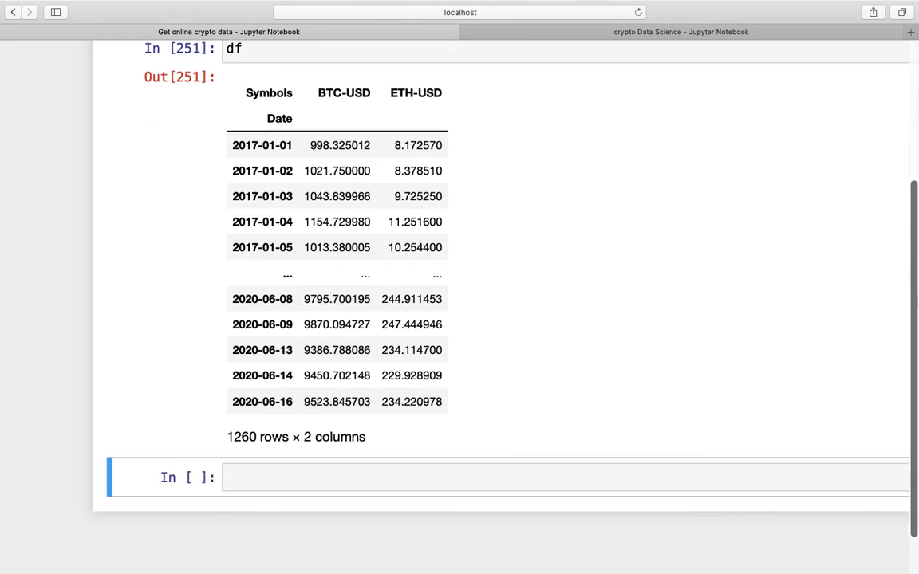
{"action": "type", "text": "df.plot("}
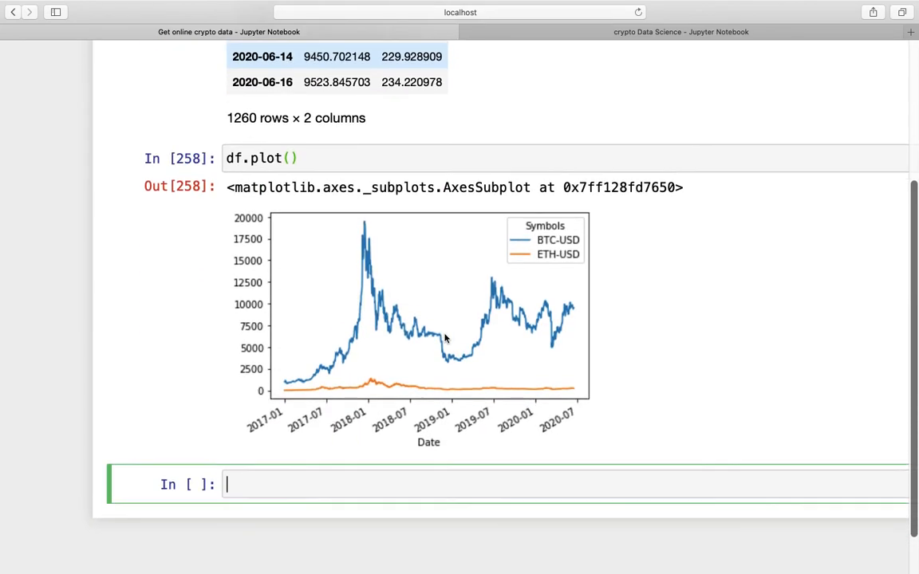
{"action": "scroll", "scroll_direction": "down", "scroll_amount": 3}
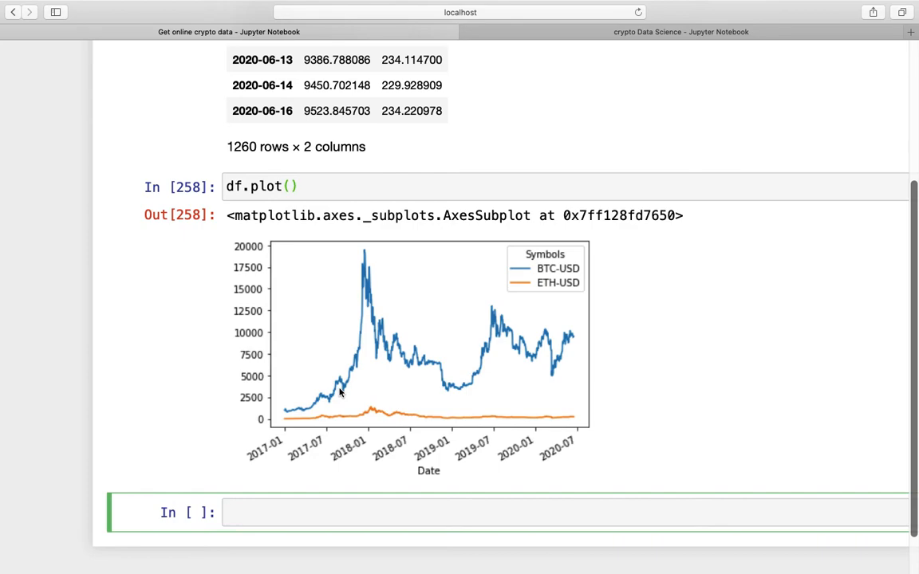
{"action": "mouse_move", "coordinate": [352, 378]}
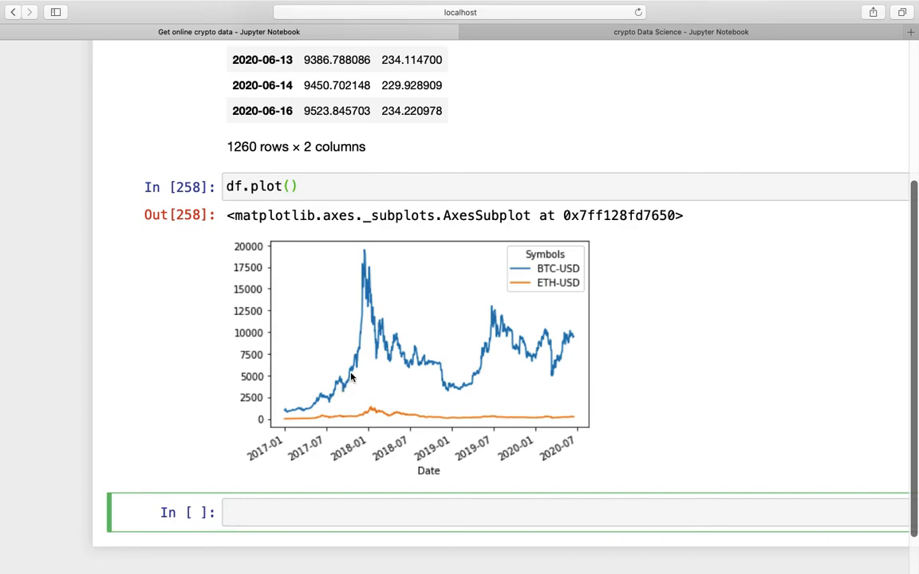
{"action": "mouse_move", "coordinate": [369, 263]}
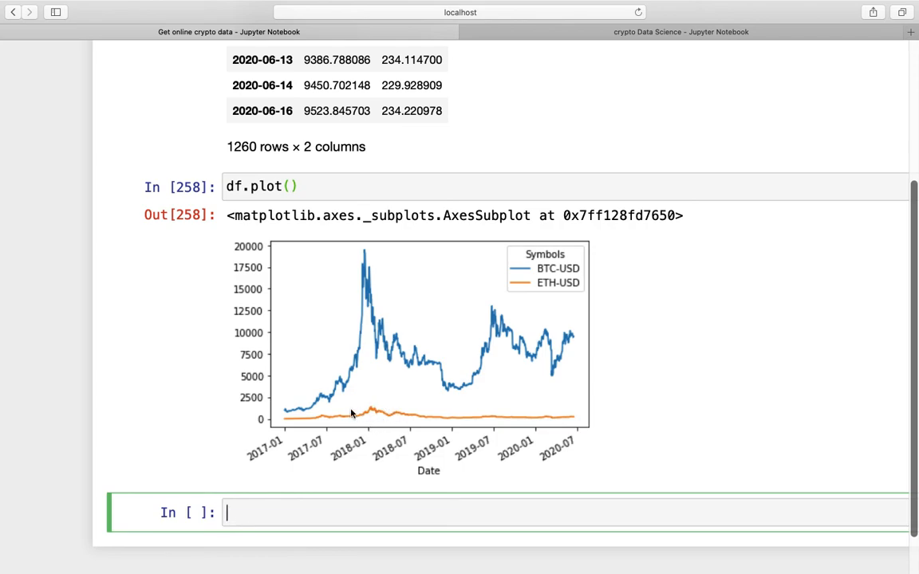
{"action": "mouse_move", "coordinate": [393, 418]}
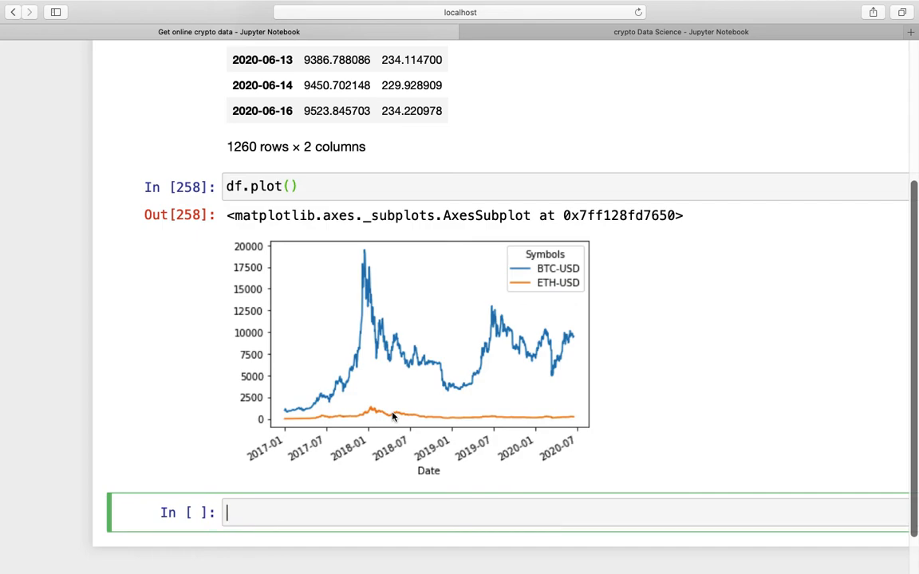
{"action": "mouse_move", "coordinate": [397, 337]}
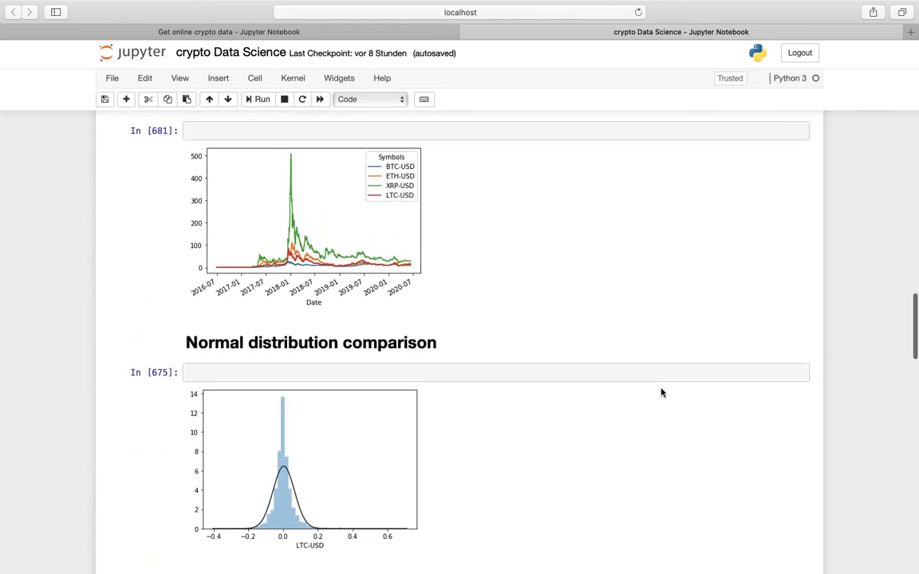
Scroll through the four-coin cumulative returns chart in the crypto Data Science notebook
{"action": "scroll", "scroll_direction": "up", "scroll_amount": 3}
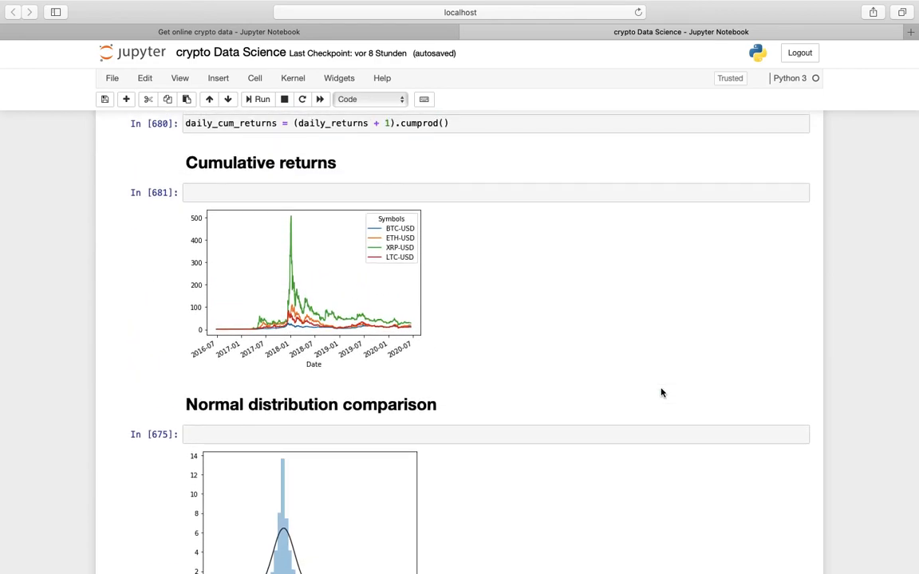
{"action": "scroll", "scroll_direction": "down", "scroll_amount": 3}
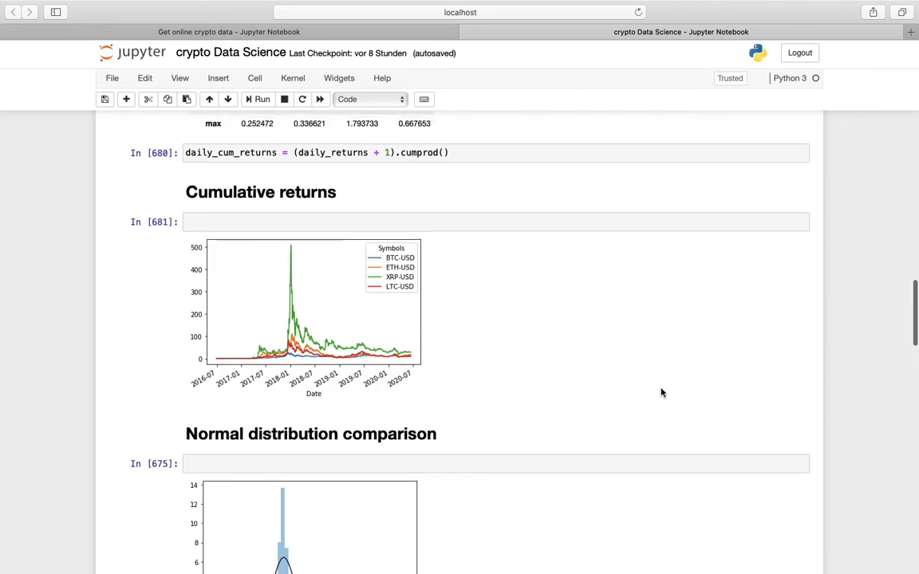
{"action": "mouse_move", "coordinate": [322, 250]}
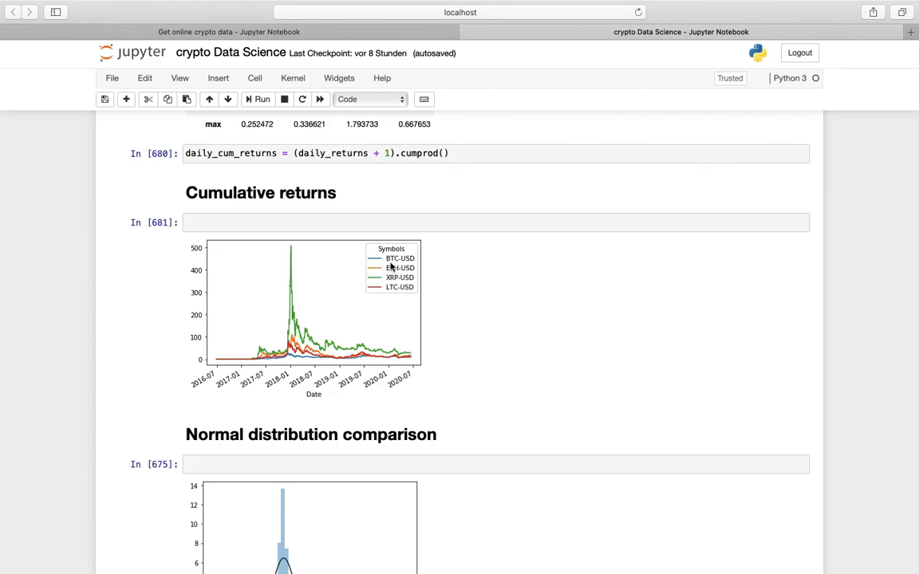
{"action": "mouse_move", "coordinate": [345, 302]}
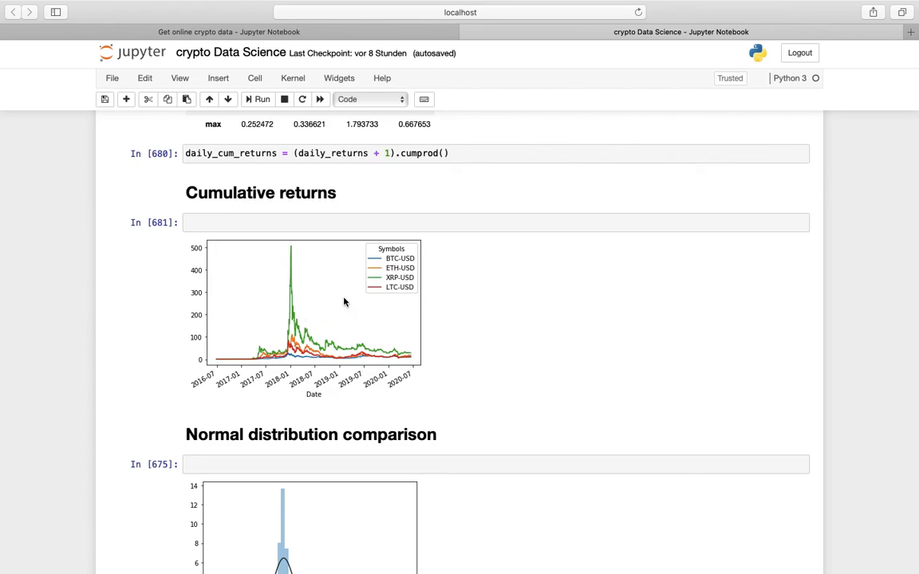
{"action": "mouse_move", "coordinate": [280, 359]}
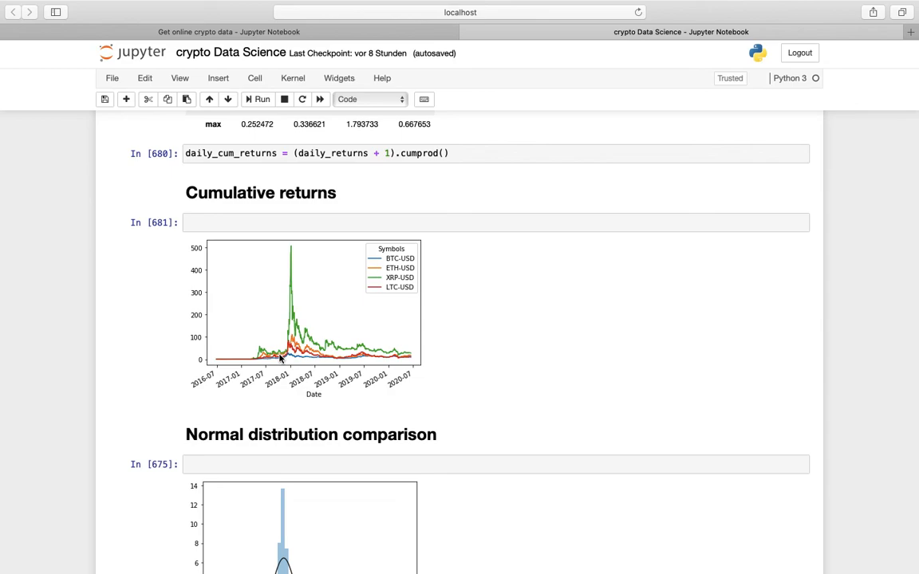
{"action": "mouse_move", "coordinate": [305, 359]}
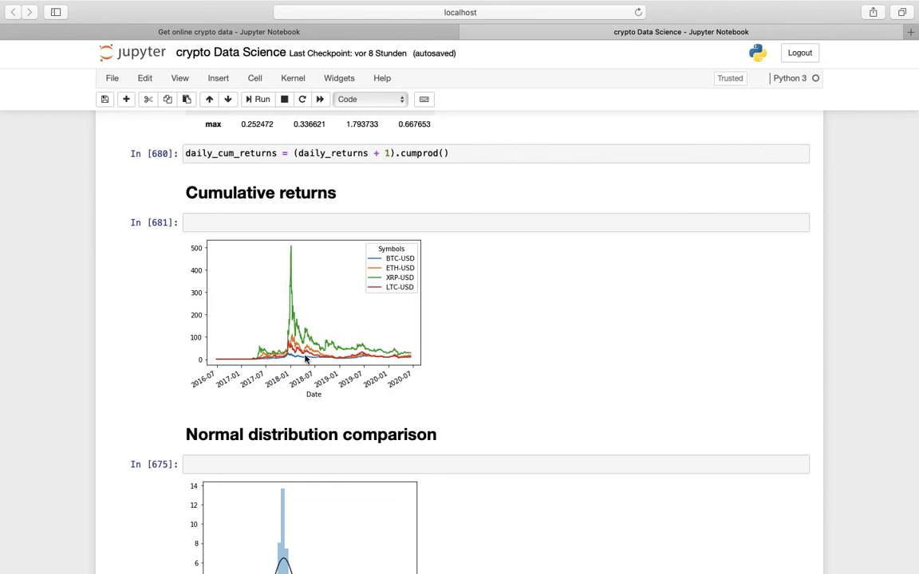
{"action": "mouse_move", "coordinate": [293, 364]}
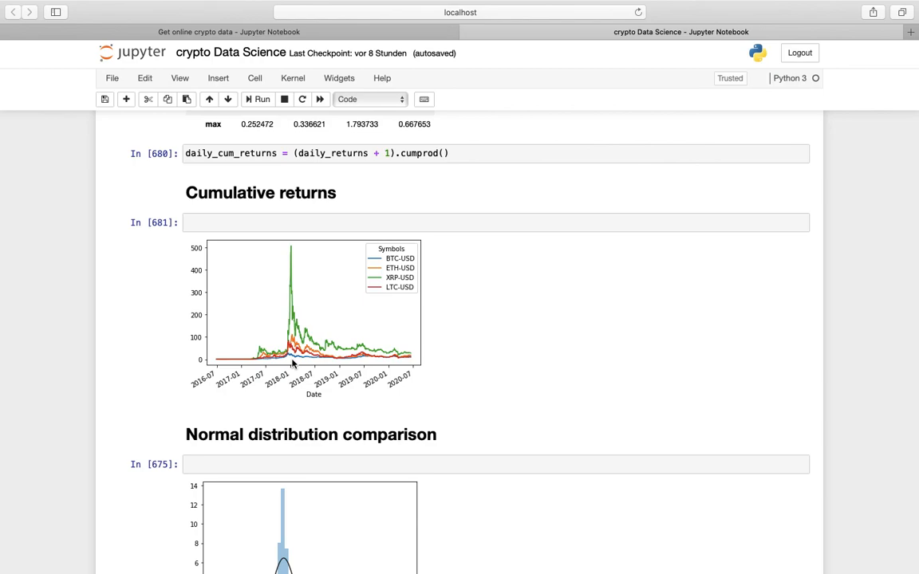
{"action": "scroll", "scroll_direction": "down", "scroll_amount": 3}
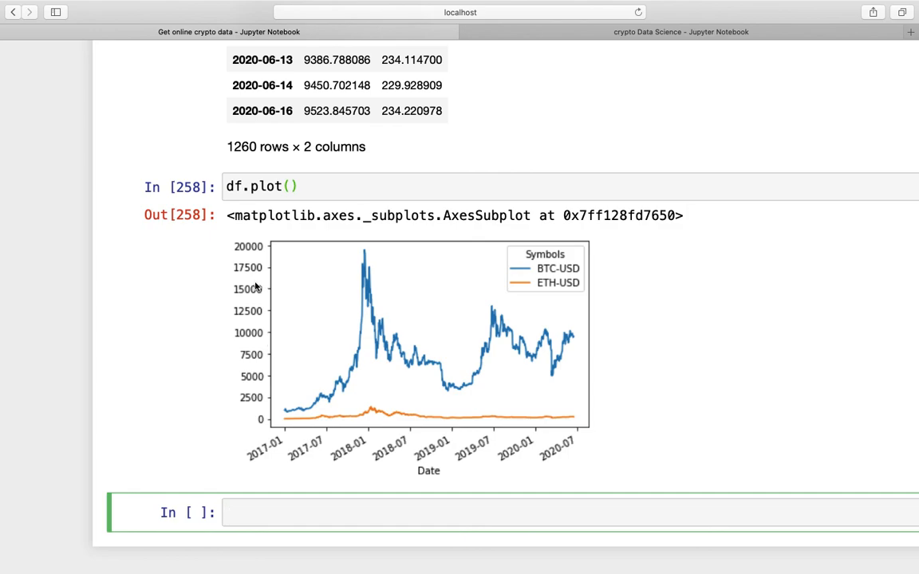